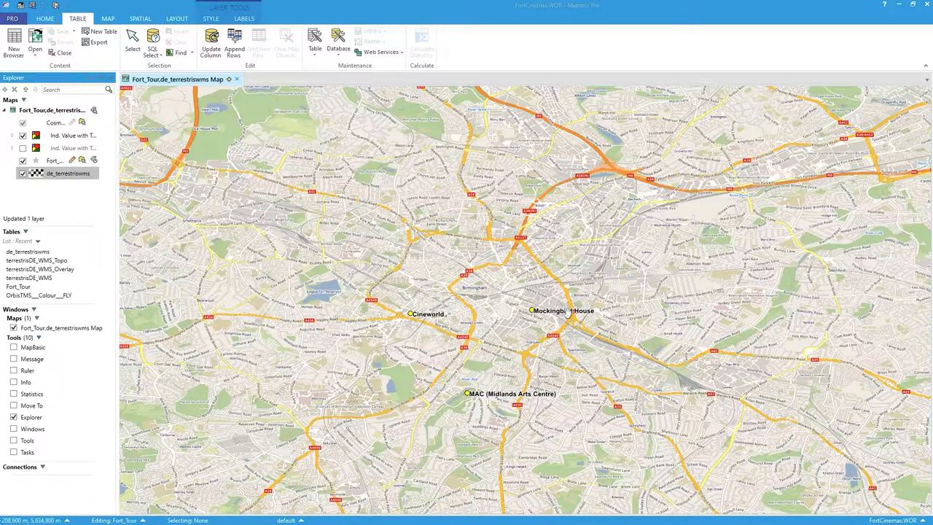
{"action": "mouse_move", "coordinate": [624, 277]}
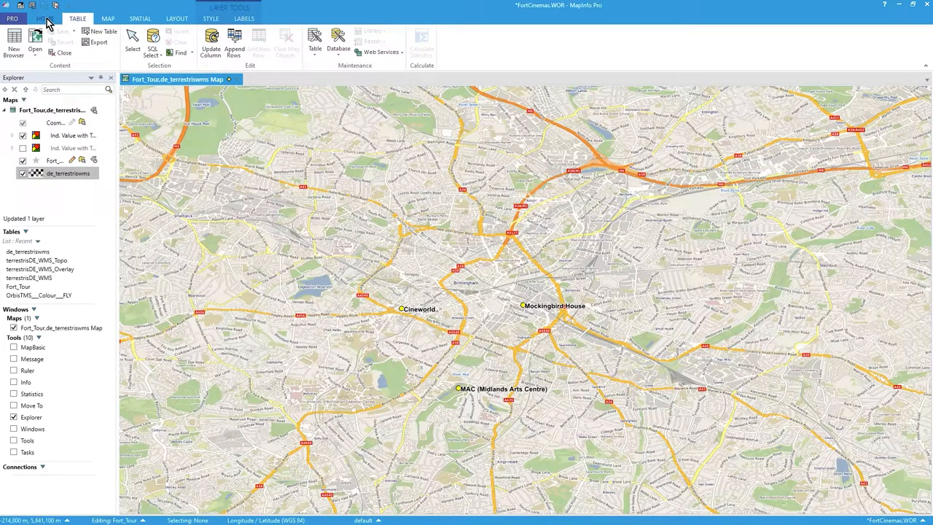
Show the basemap's image style and toggle Gray Scale to preview it in greyscale.
{"action": "left_click", "coordinate": [212, 17]}
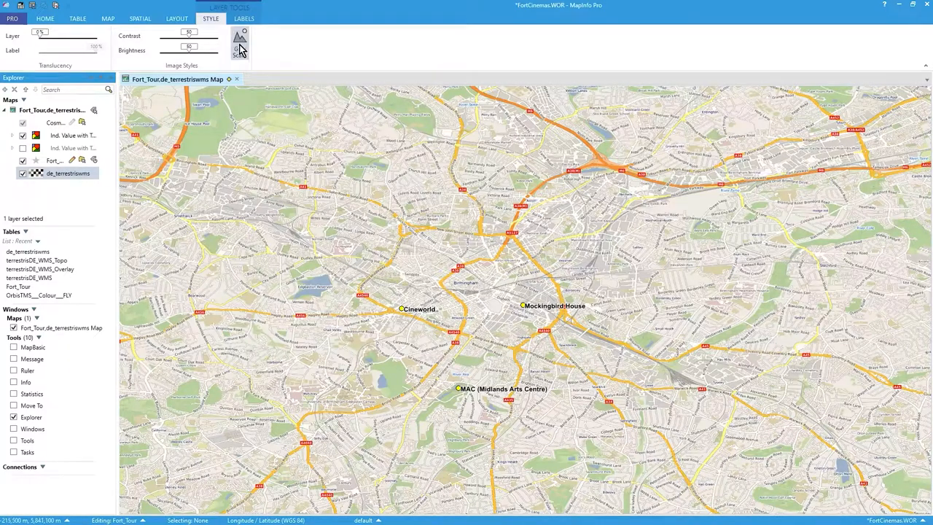
{"action": "left_click", "coordinate": [239, 41]}
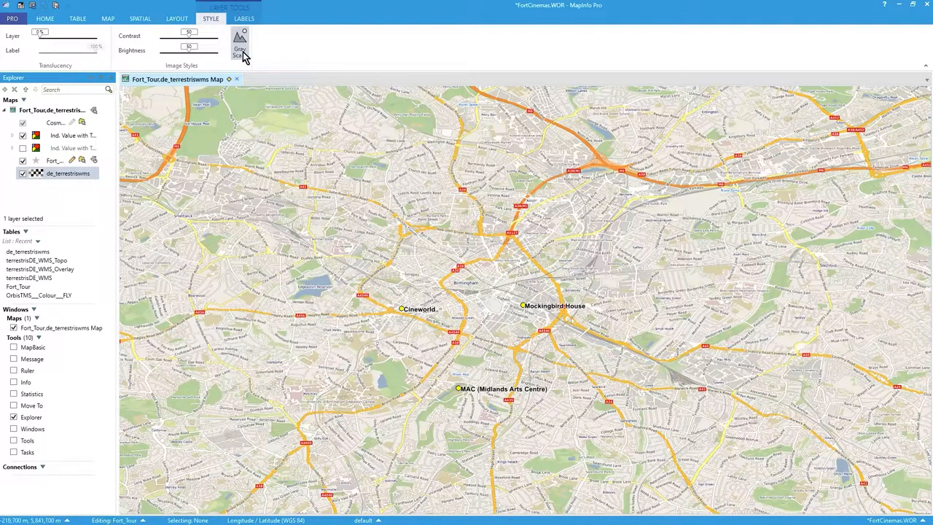
{"action": "left_click", "coordinate": [239, 42]}
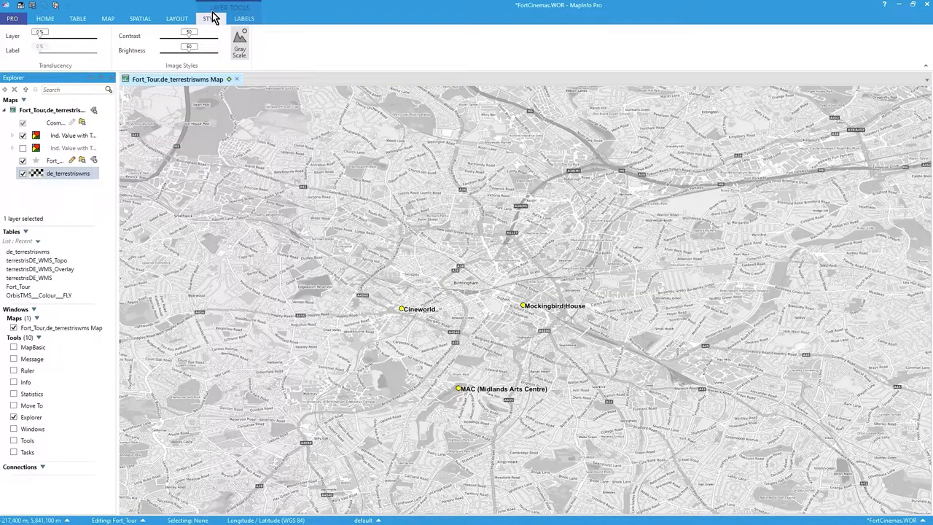
{"action": "mouse_move", "coordinate": [251, 59]}
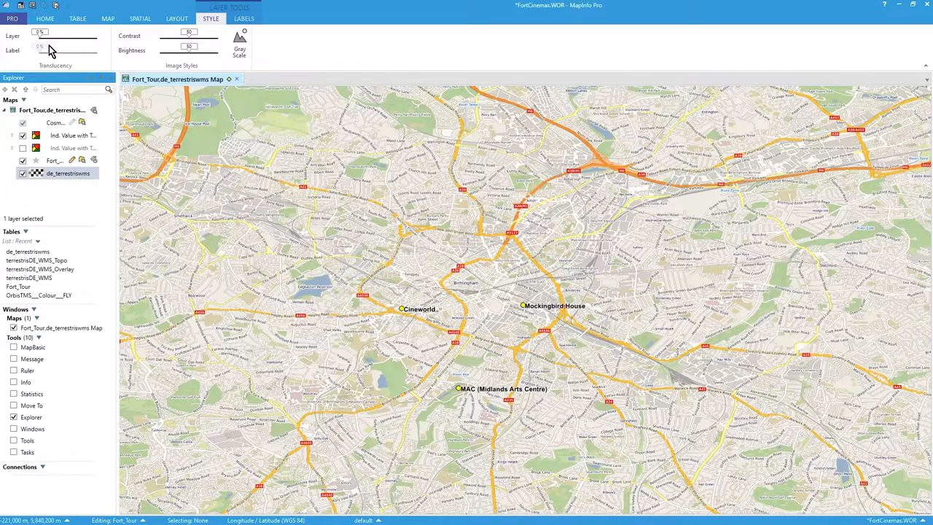
{"action": "mouse_move", "coordinate": [62, 178]}
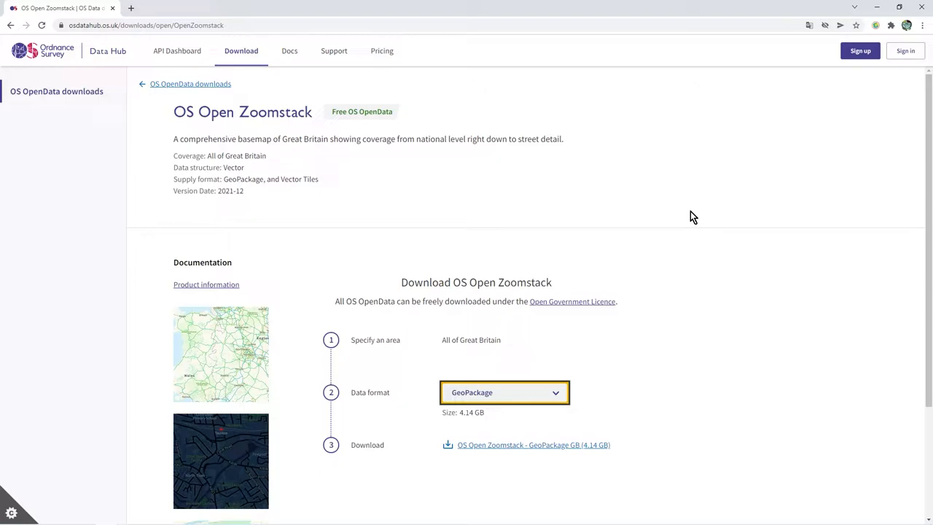
{"action": "mouse_move", "coordinate": [362, 125]}
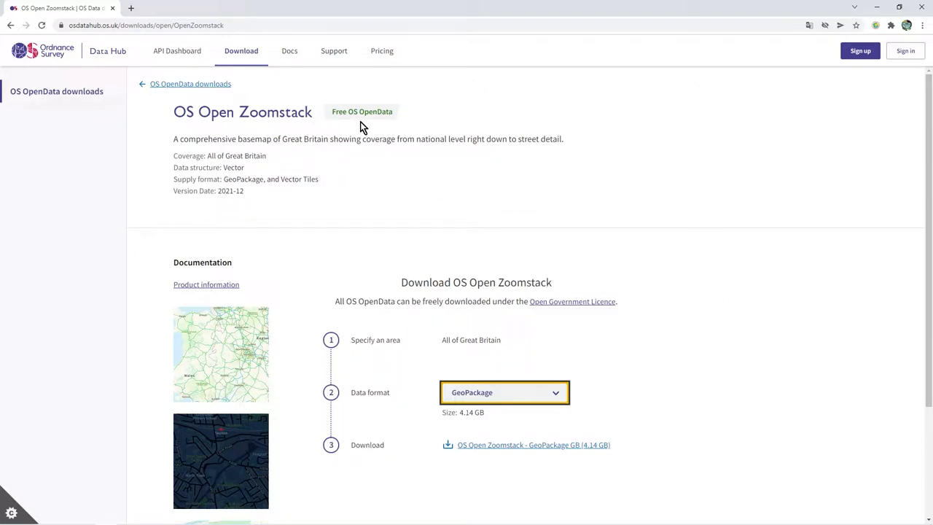
Choose GeoPackage as the OS Open Zoomstack data format after trying Vector Tiles.
{"action": "scroll", "scroll_direction": "down", "scroll_amount": 3}
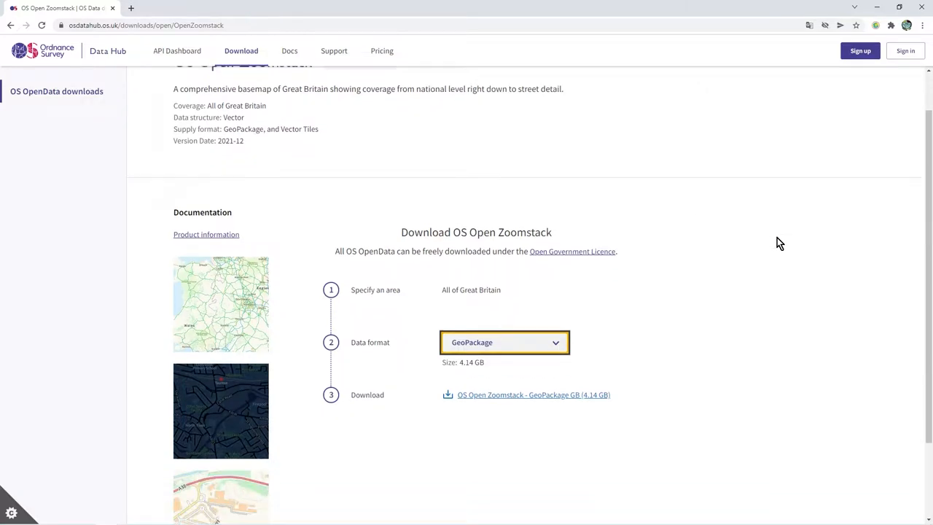
{"action": "scroll", "scroll_direction": "down", "scroll_amount": 3}
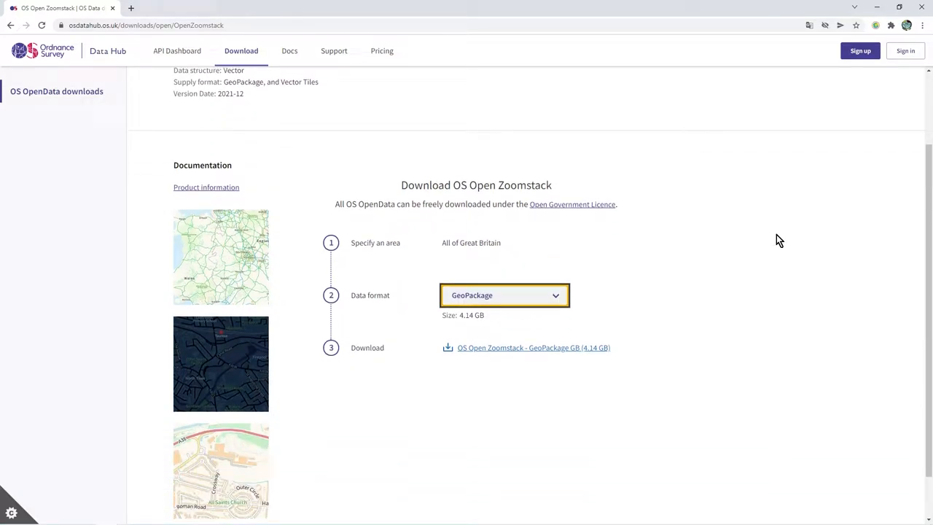
{"action": "mouse_move", "coordinate": [286, 233]}
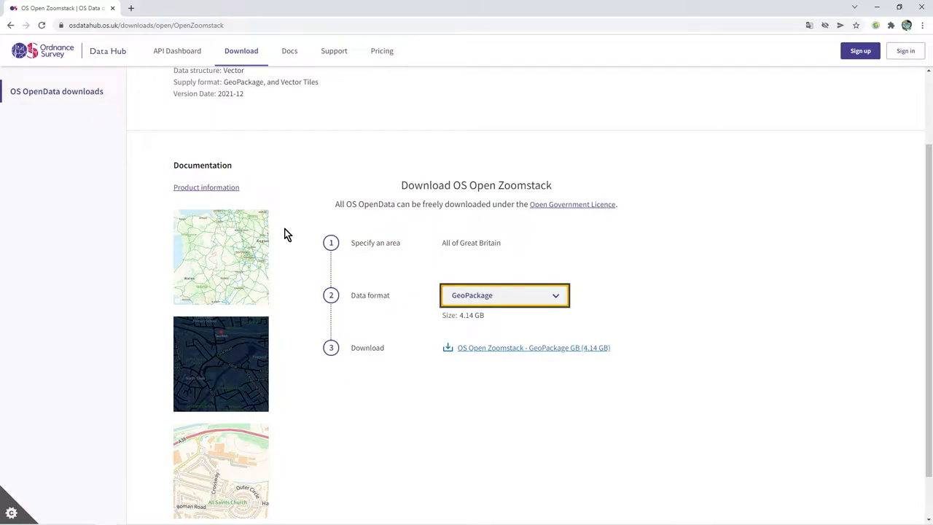
{"action": "scroll", "scroll_direction": "down", "scroll_amount": 3}
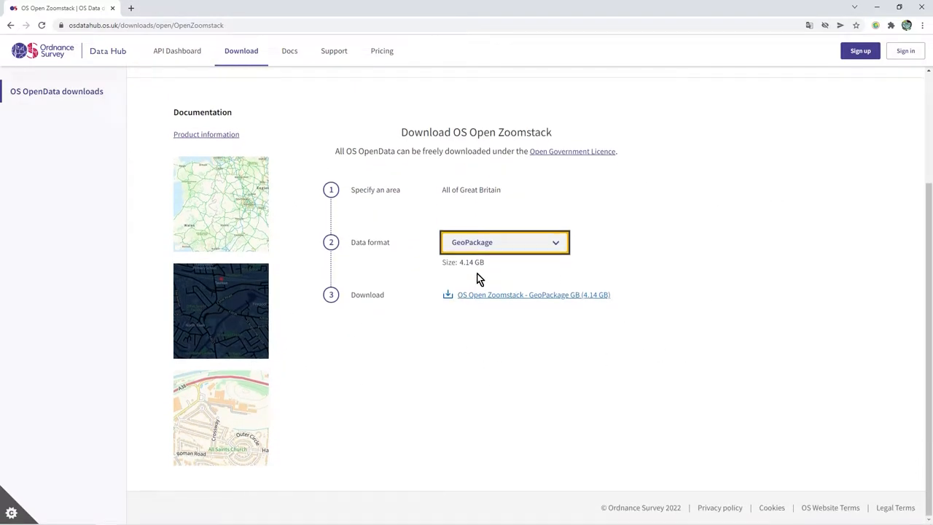
{"action": "mouse_move", "coordinate": [574, 303]}
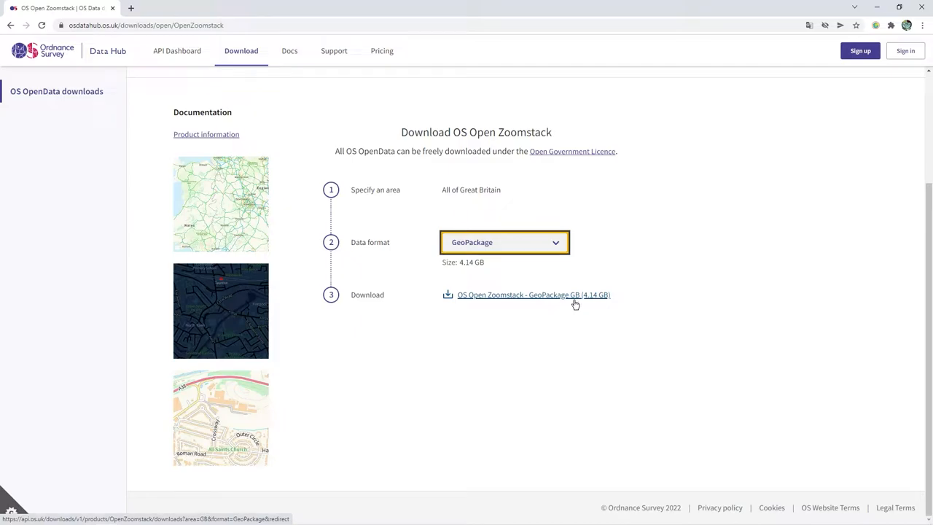
{"action": "left_click", "coordinate": [504, 242]}
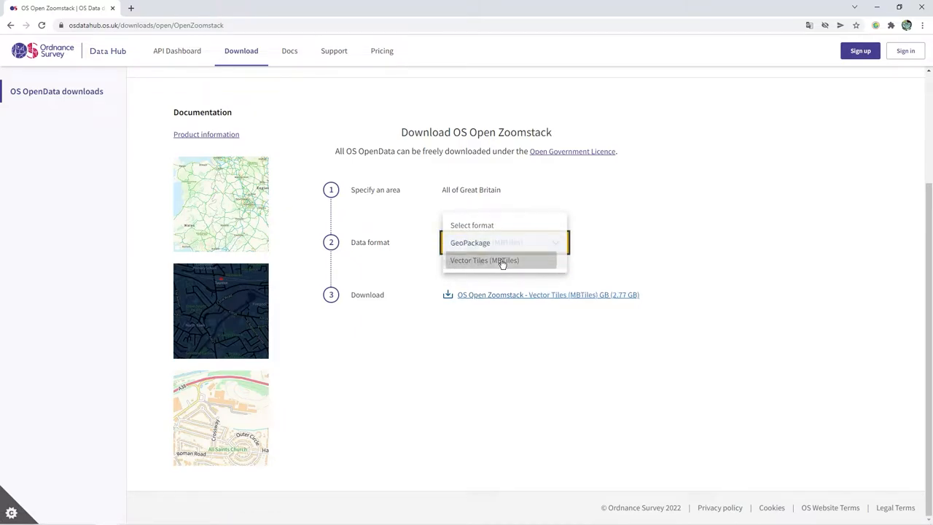
{"action": "left_click", "coordinate": [503, 259]}
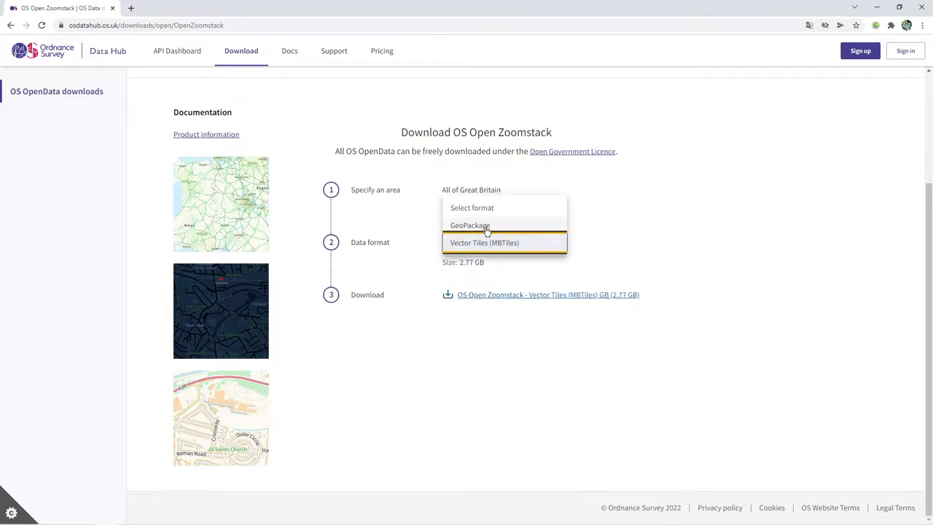
{"action": "left_click", "coordinate": [470, 224]}
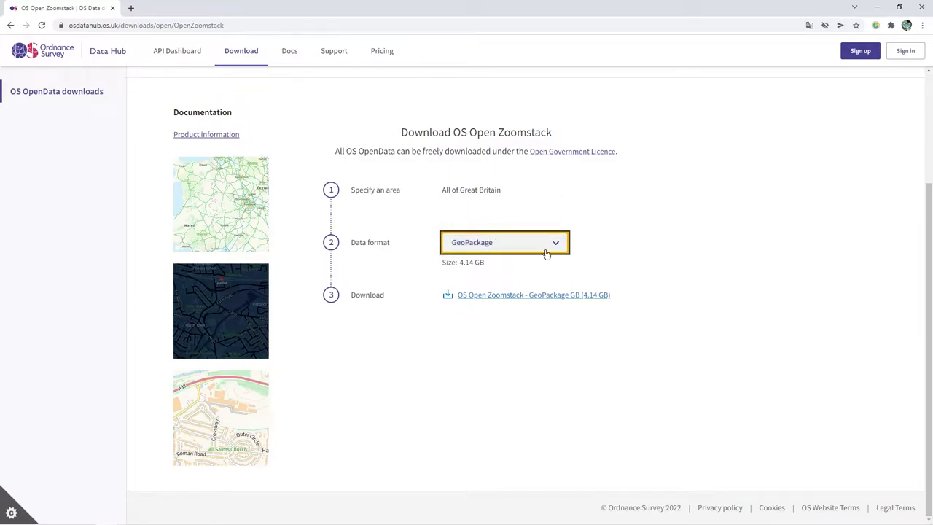
{"action": "mouse_move", "coordinate": [344, 363]}
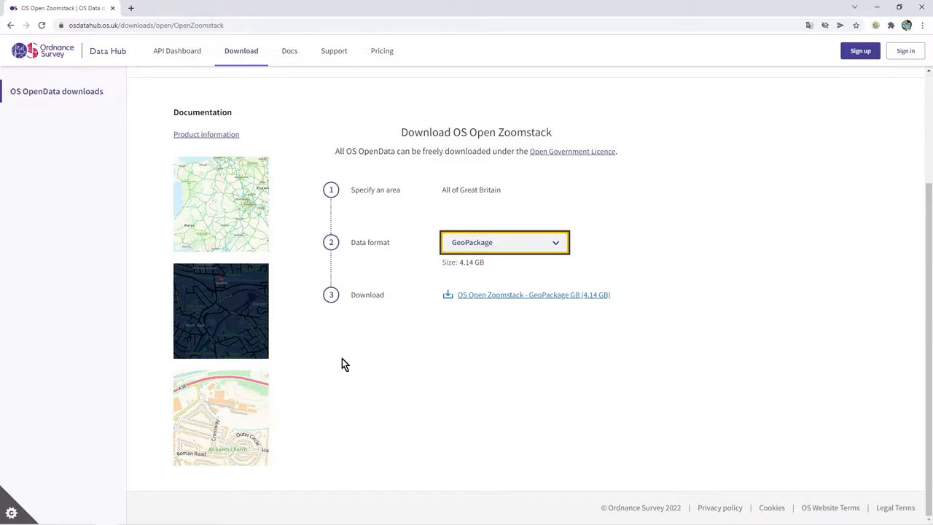
{"action": "mouse_move", "coordinate": [466, 327]}
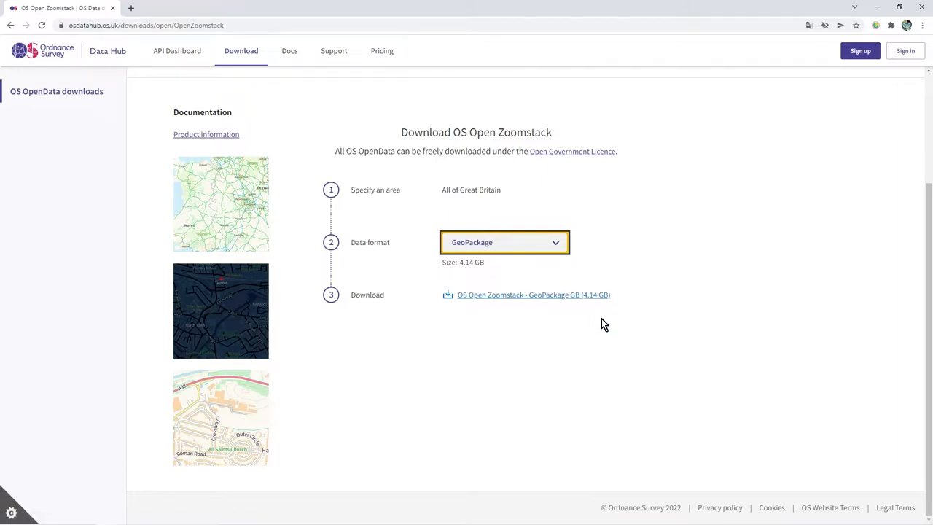
{"action": "mouse_move", "coordinate": [878, 28]}
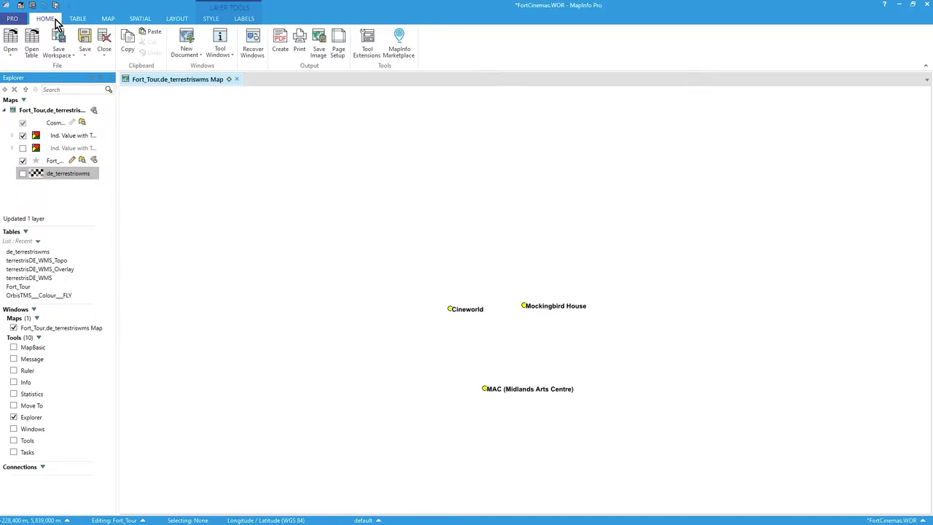
Start opening a table file from the HOME tab's Open menu.
{"action": "left_click", "coordinate": [11, 41]}
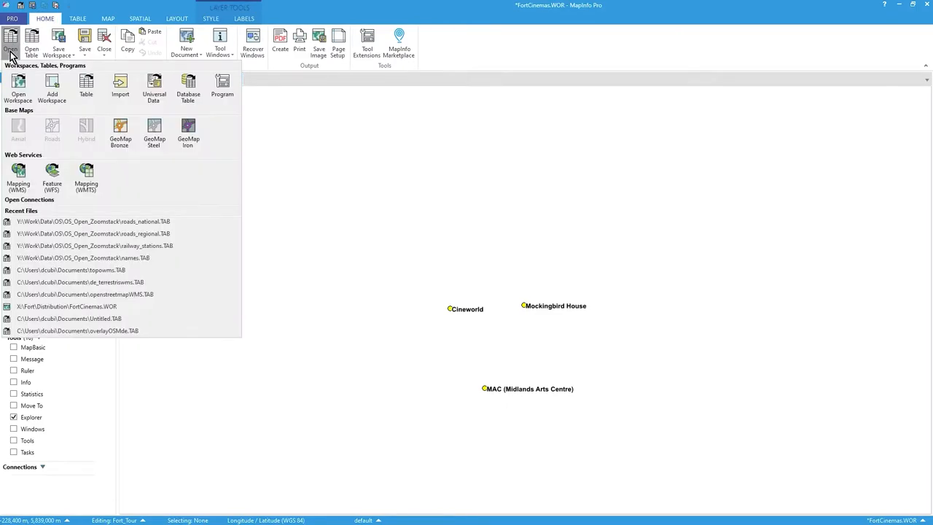
{"action": "mouse_move", "coordinate": [53, 95]}
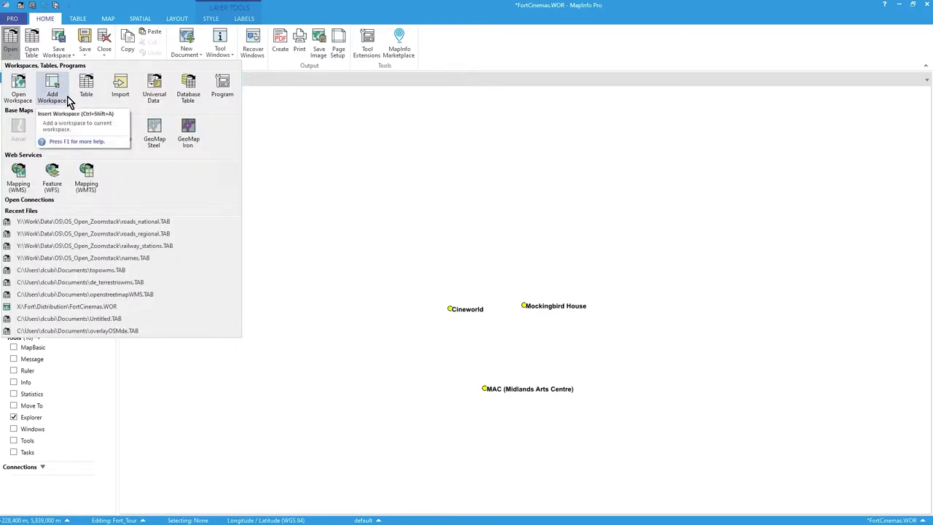
{"action": "mouse_move", "coordinate": [86, 87]}
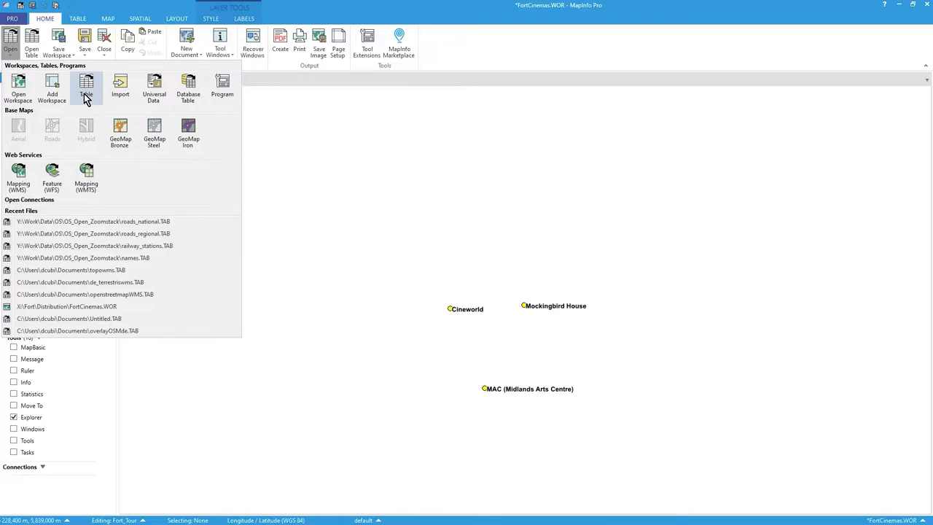
{"action": "left_click", "coordinate": [86, 84]}
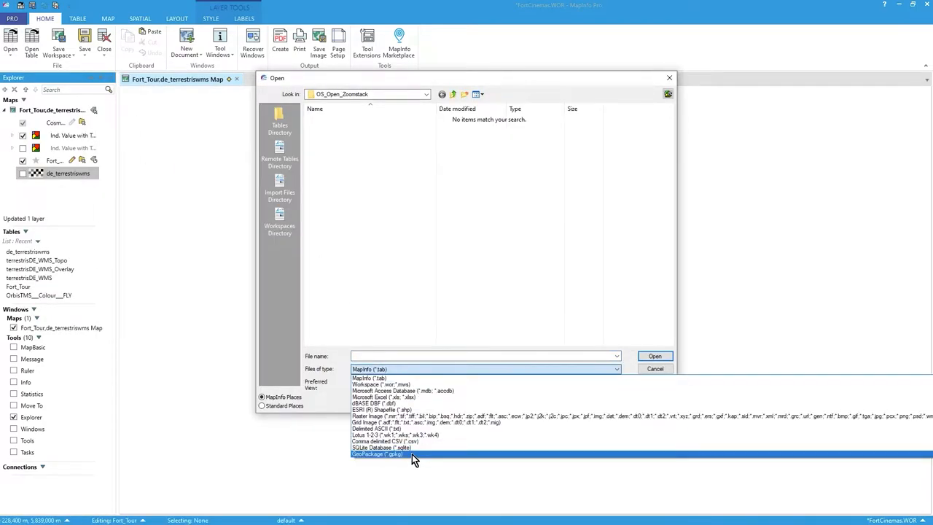
Filter to GeoPackage files and open OS_Open_Zoomstack.gpkg to list its tables.
{"action": "left_click", "coordinate": [391, 454]}
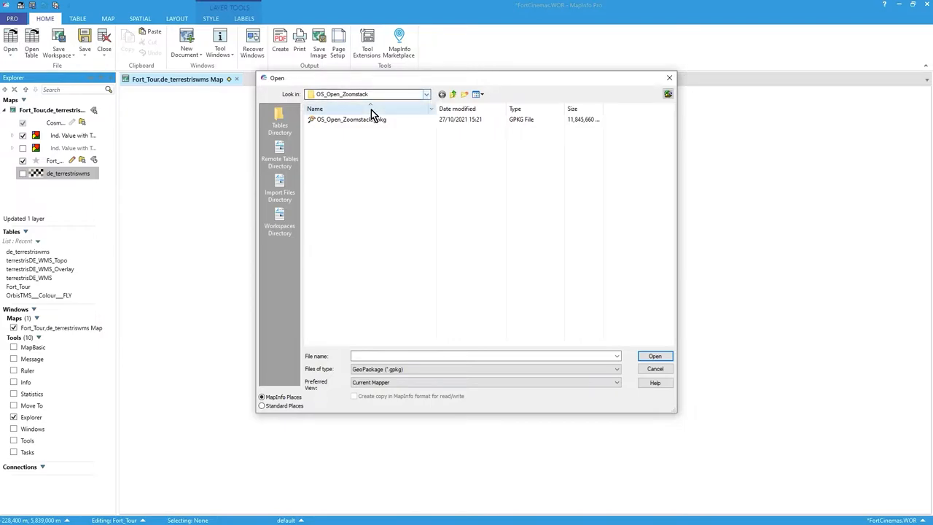
{"action": "left_click", "coordinate": [345, 120]}
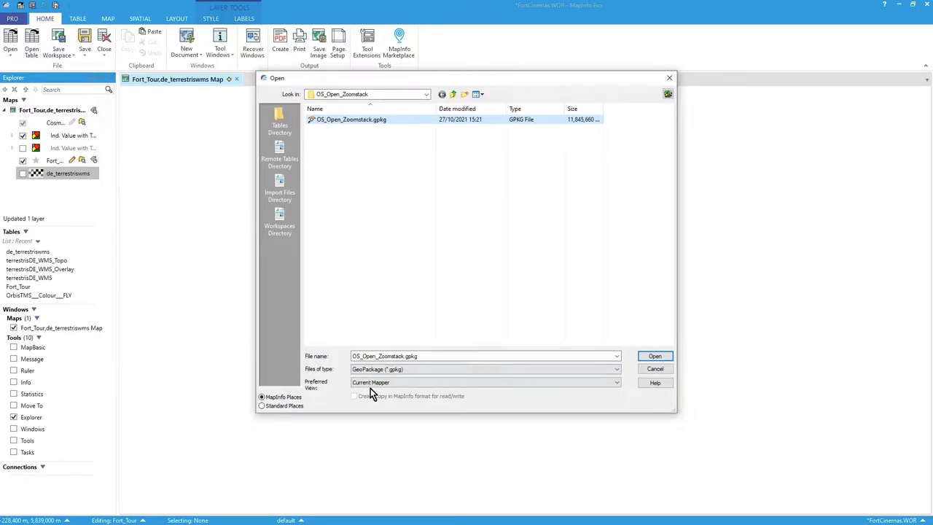
{"action": "mouse_move", "coordinate": [656, 365]}
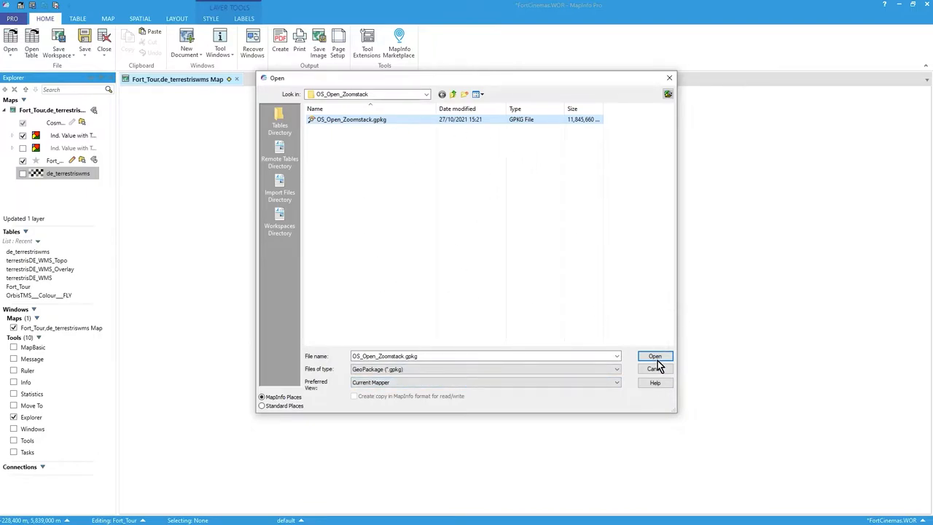
{"action": "left_click", "coordinate": [655, 356]}
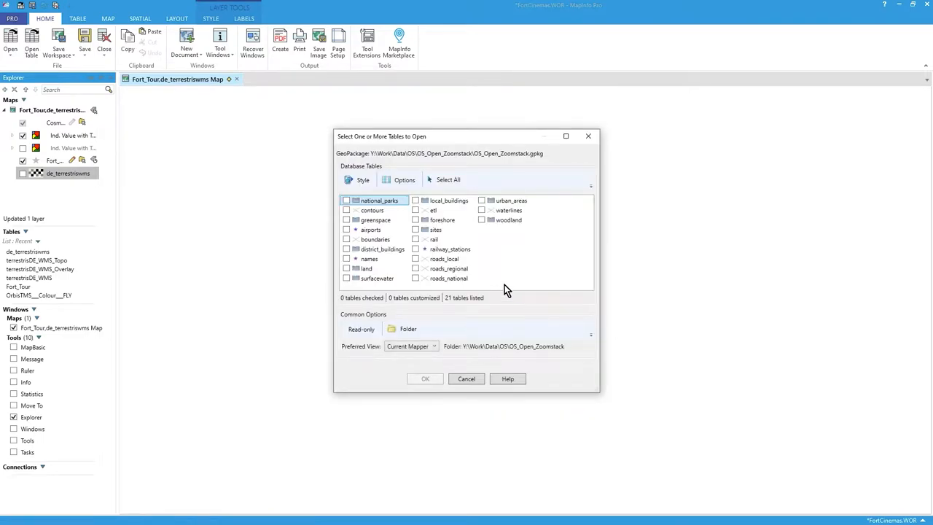
{"action": "mouse_move", "coordinate": [492, 277]}
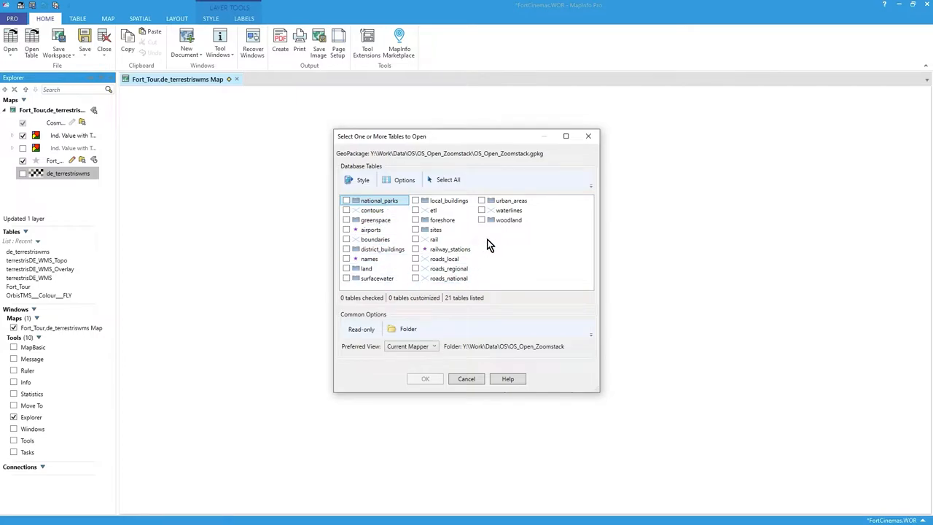
{"action": "mouse_move", "coordinate": [410, 292]}
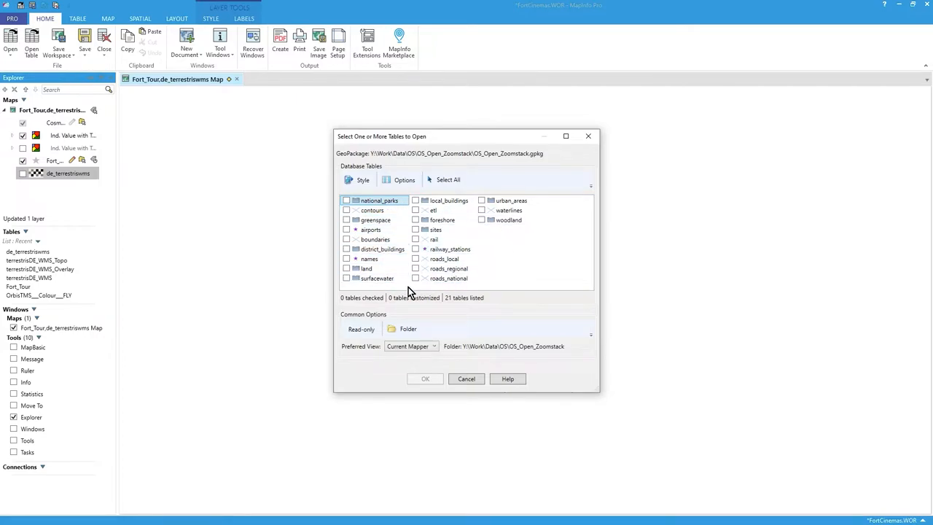
{"action": "mouse_move", "coordinate": [382, 248]}
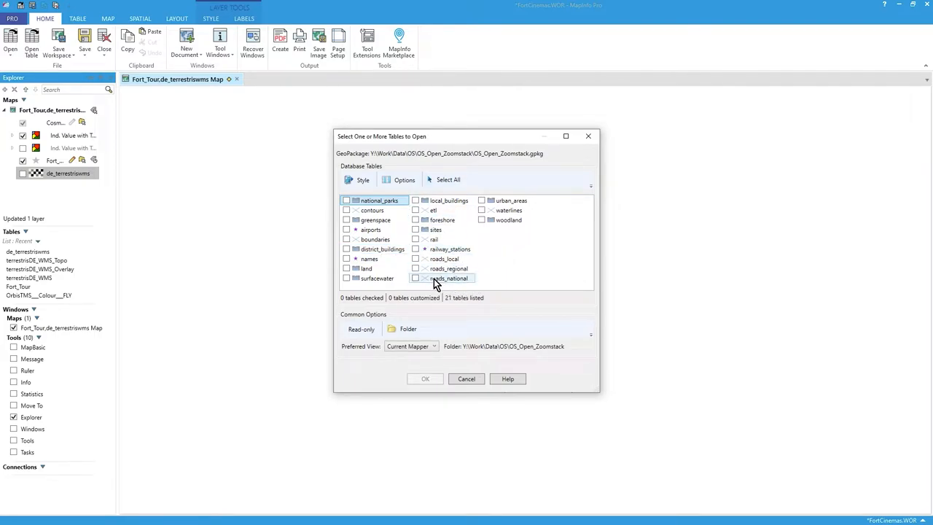
{"action": "mouse_move", "coordinate": [417, 273]}
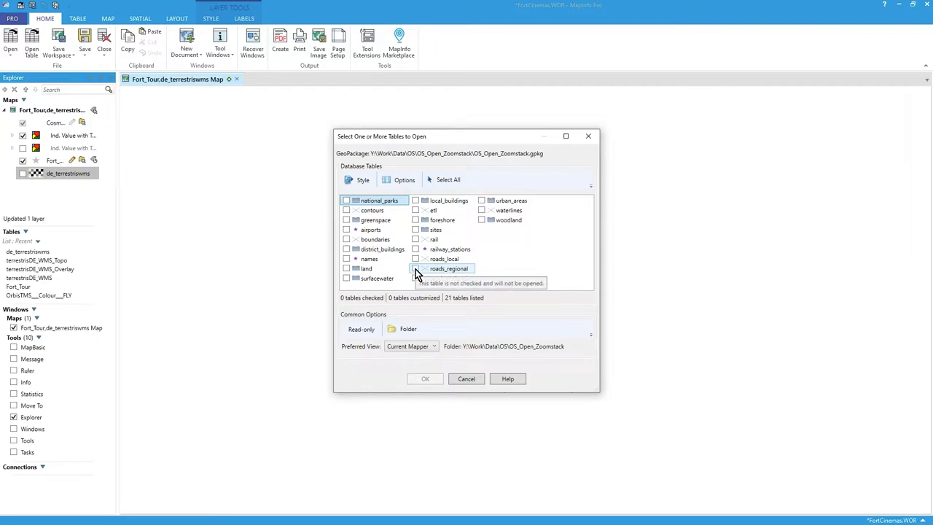
Check roads_regional and roads_national for opening, leaving TAB location settings unchanged.
{"action": "left_click", "coordinate": [415, 277]}
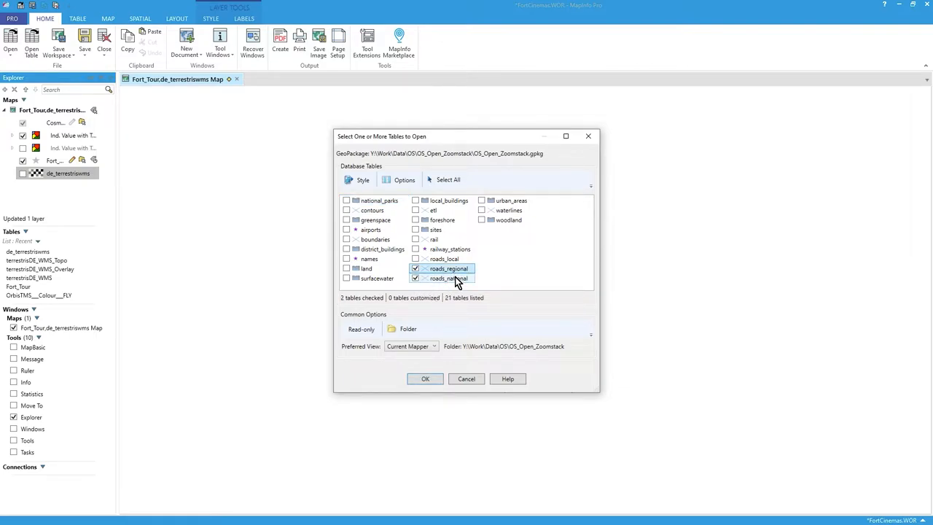
{"action": "left_click", "coordinate": [404, 179]}
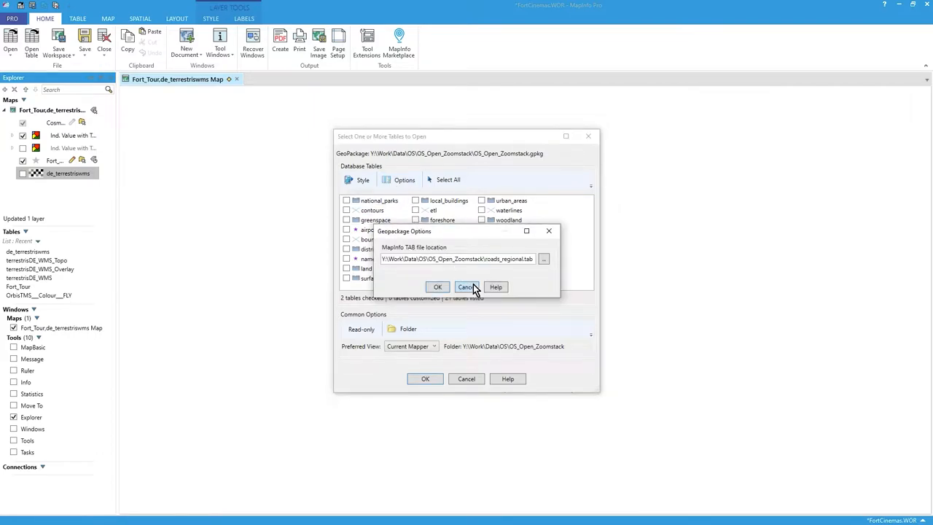
{"action": "left_click", "coordinate": [467, 288]}
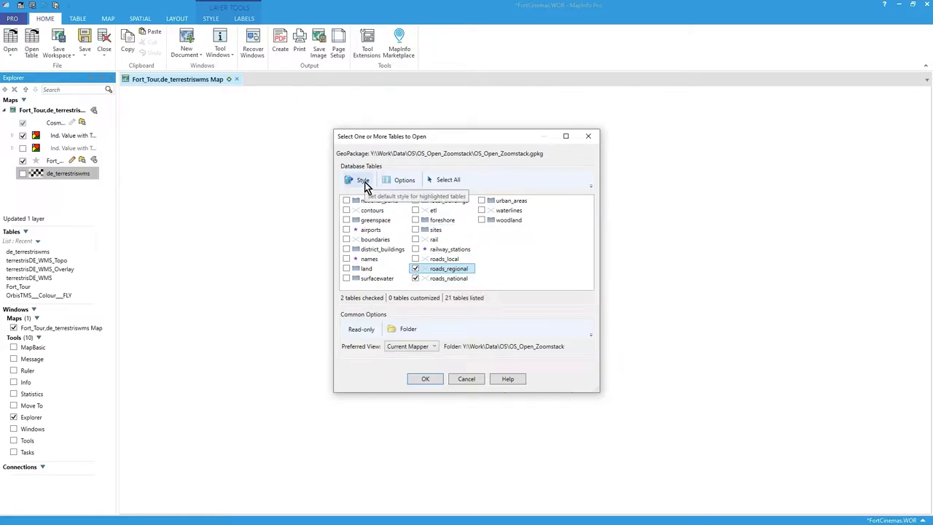
Give one road table a green line style with a chosen line width.
{"action": "left_click", "coordinate": [363, 180]}
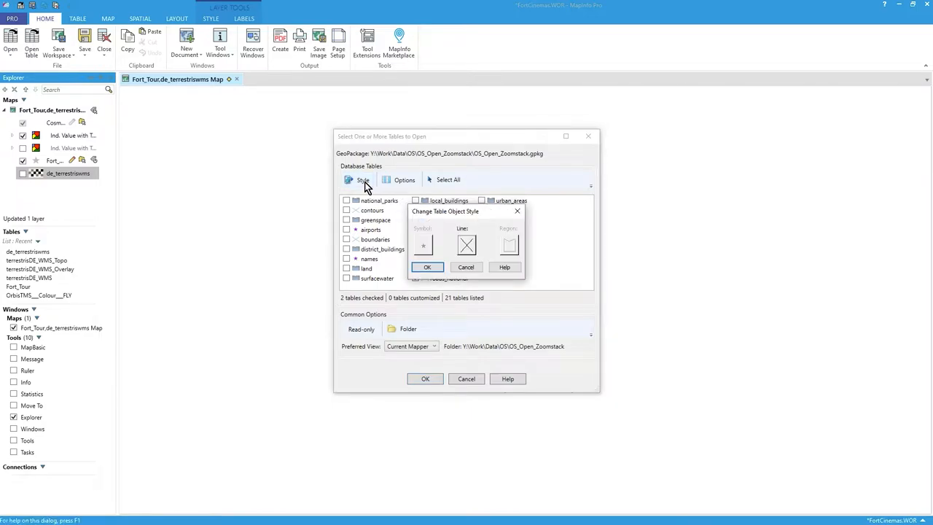
{"action": "left_click", "coordinate": [466, 244]}
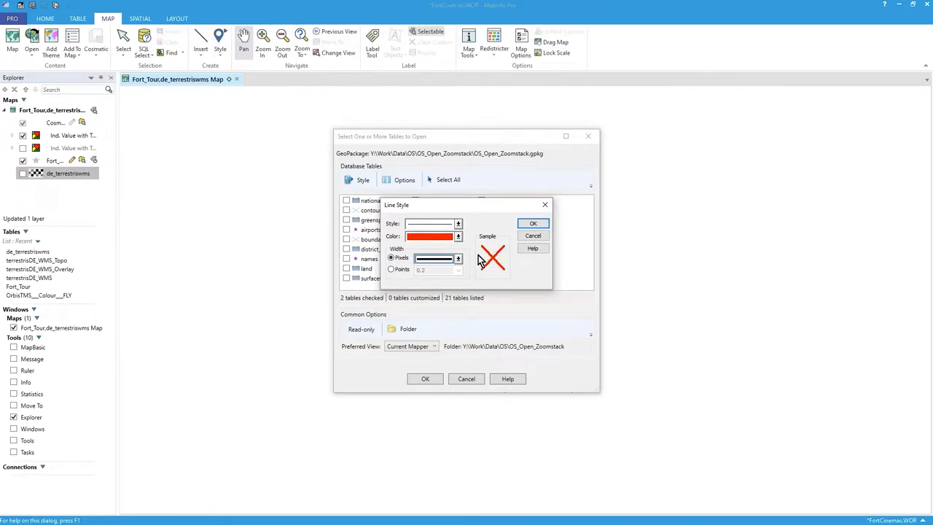
{"action": "left_click", "coordinate": [534, 224]}
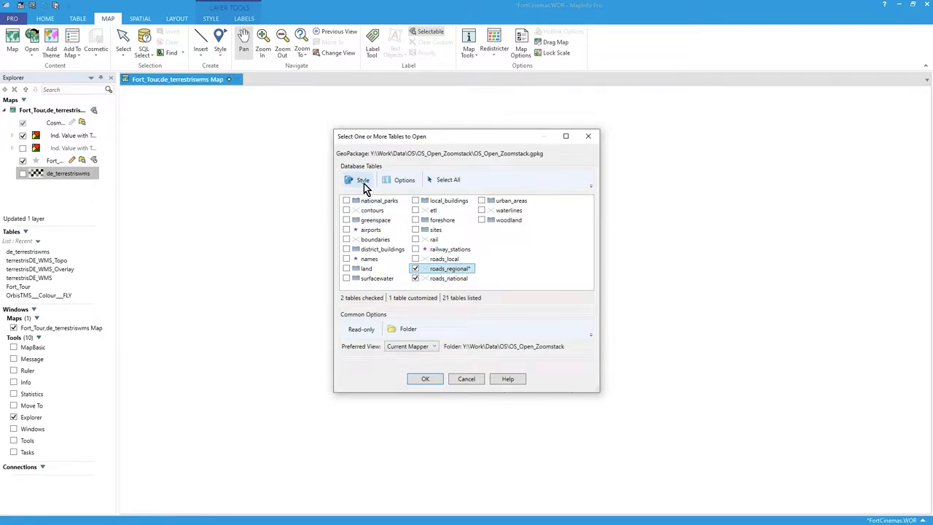
{"action": "left_click", "coordinate": [362, 181]}
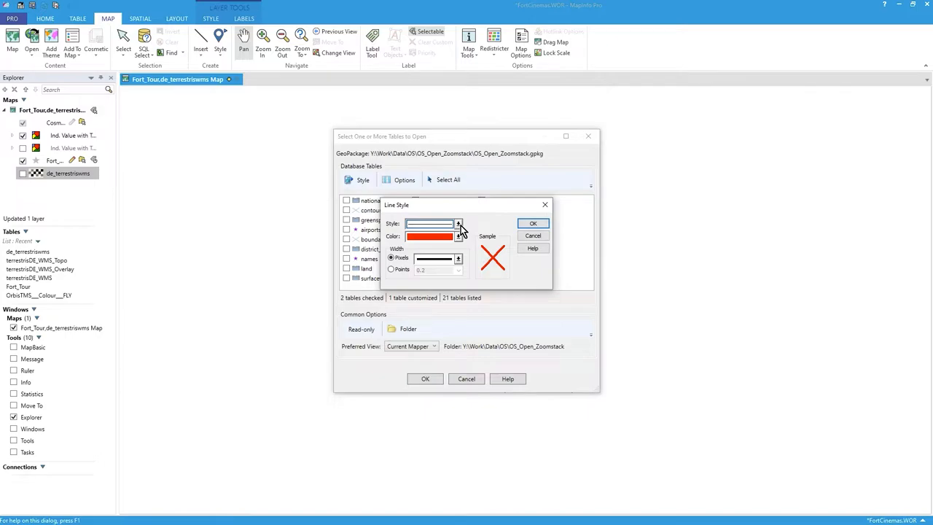
{"action": "left_click", "coordinate": [458, 260]}
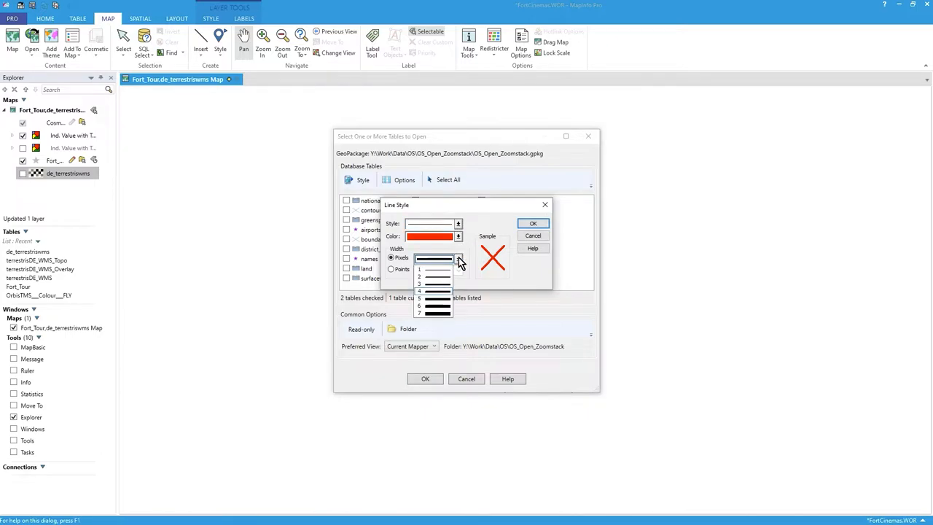
{"action": "left_click", "coordinate": [456, 237]}
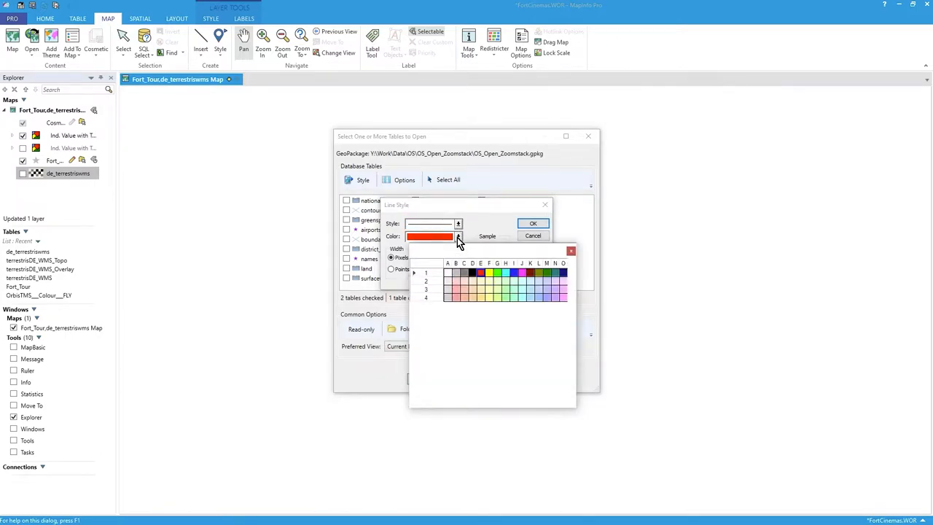
{"action": "left_click", "coordinate": [497, 272]}
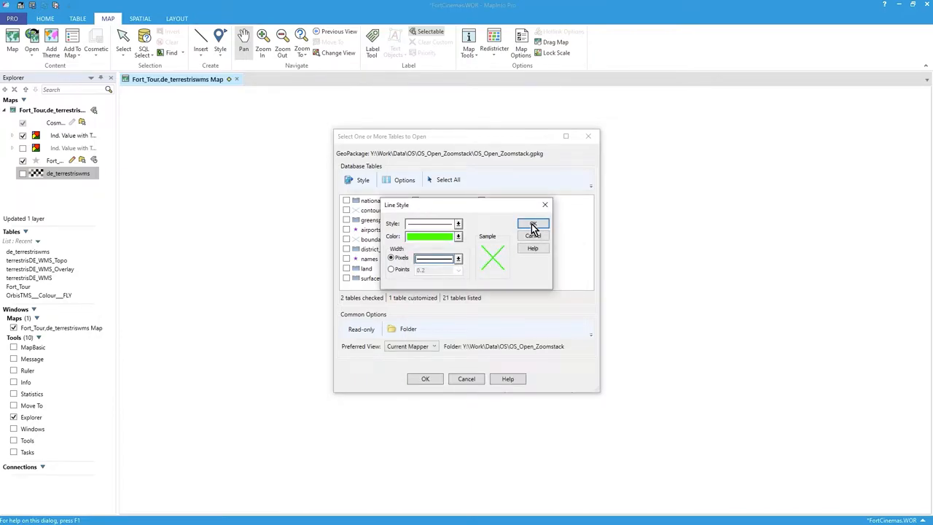
{"action": "left_click", "coordinate": [533, 225]}
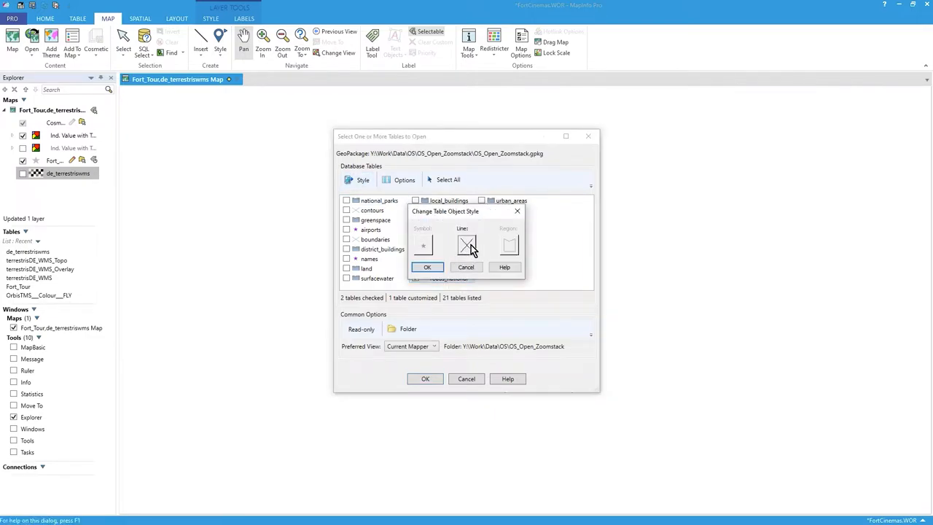
Give the other road table its own coloured line style and confirm it.
{"action": "left_click", "coordinate": [470, 245]}
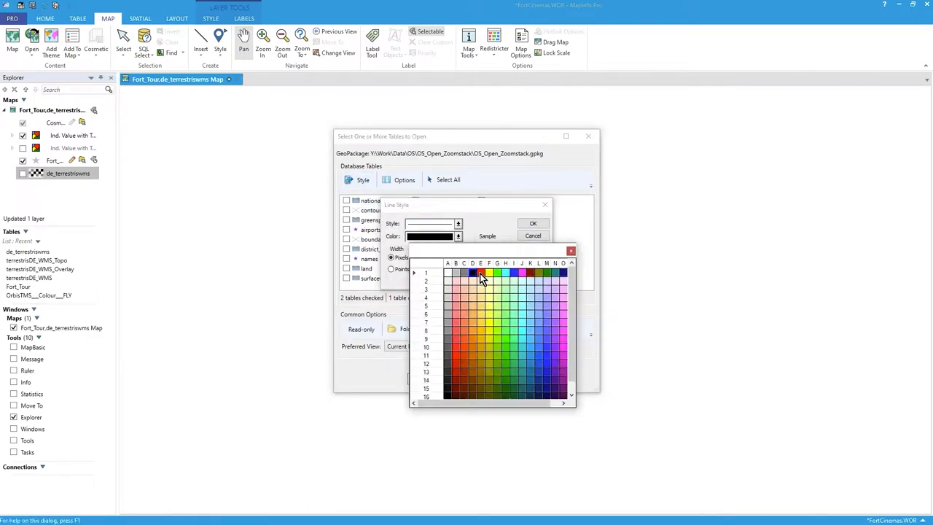
{"action": "left_click", "coordinate": [458, 259]}
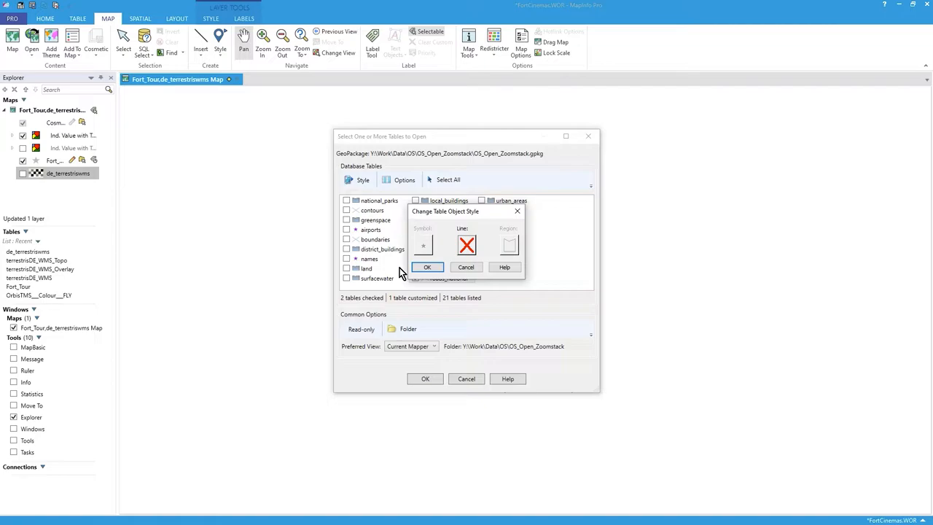
{"action": "left_click", "coordinate": [427, 267]}
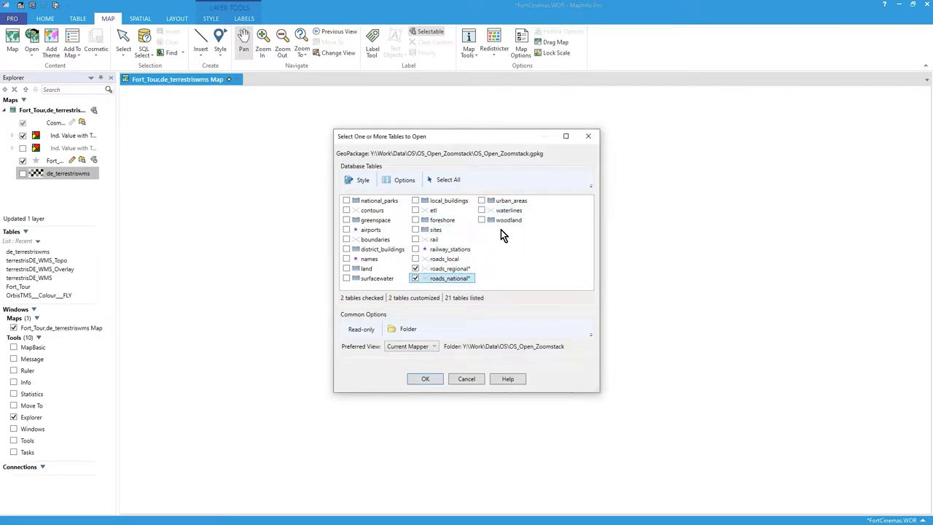
Check the woodland table and give it a green region fill style.
{"action": "left_click", "coordinate": [481, 219]}
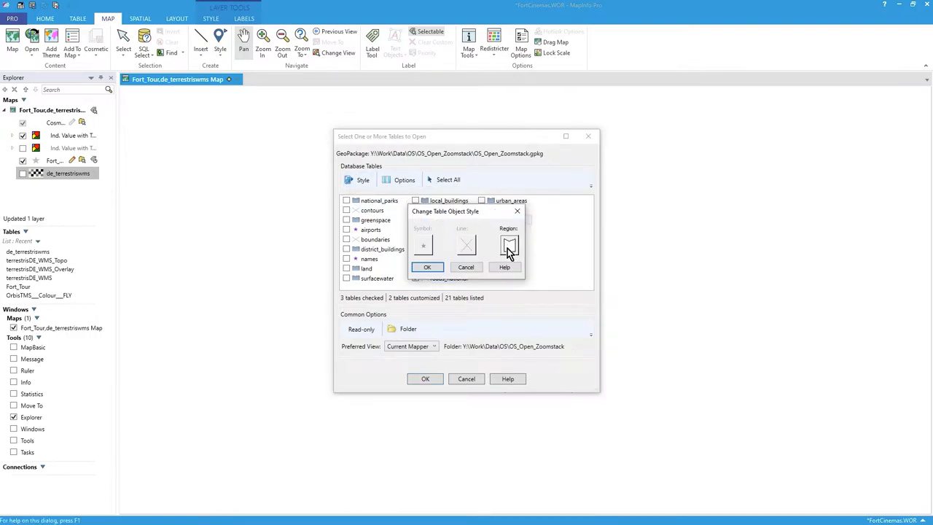
{"action": "left_click", "coordinate": [508, 244]}
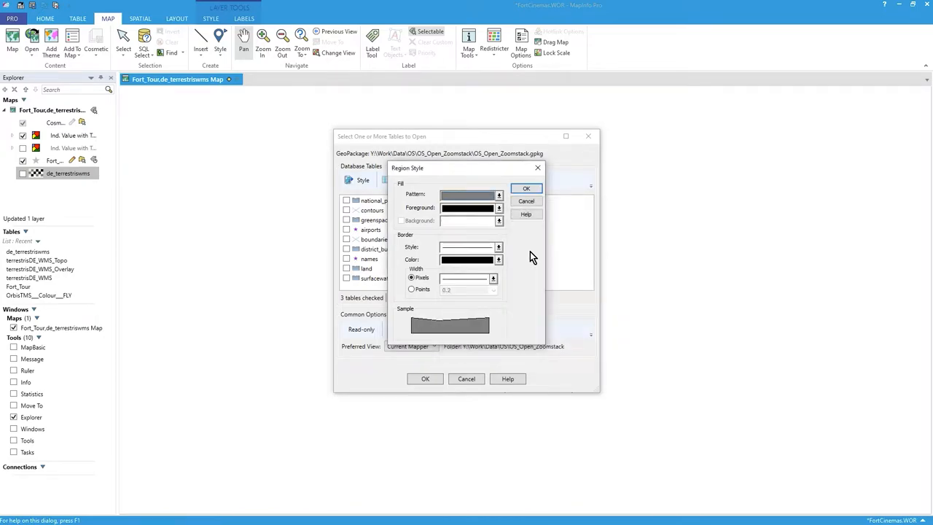
{"action": "left_click", "coordinate": [499, 221]}
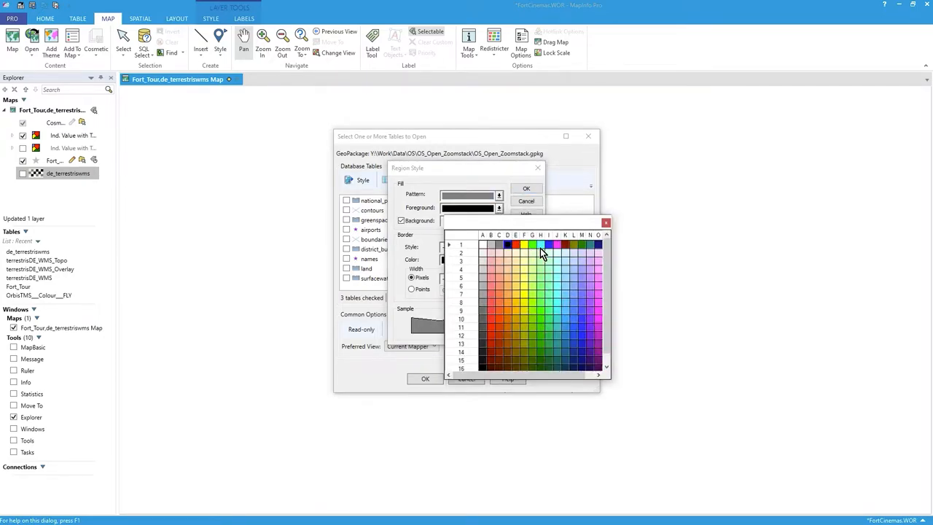
{"action": "left_click", "coordinate": [537, 251]}
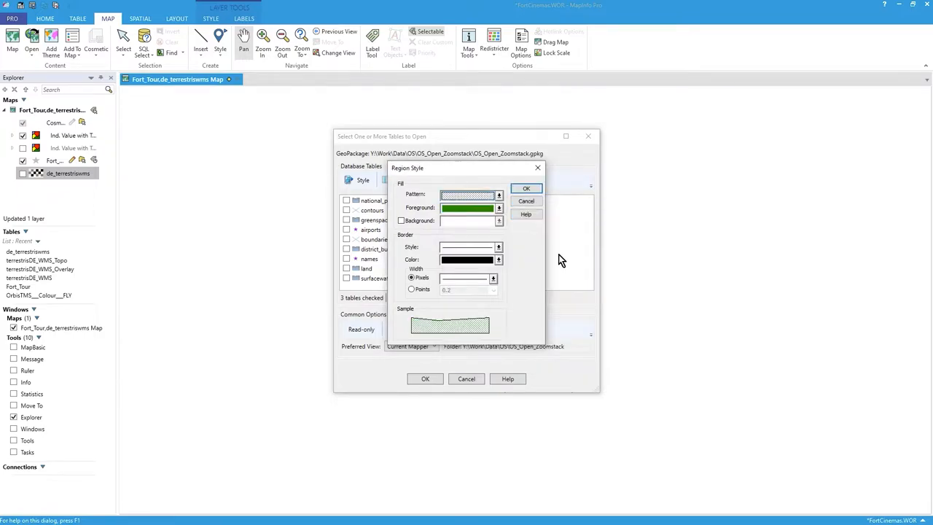
{"action": "left_click", "coordinate": [525, 188]}
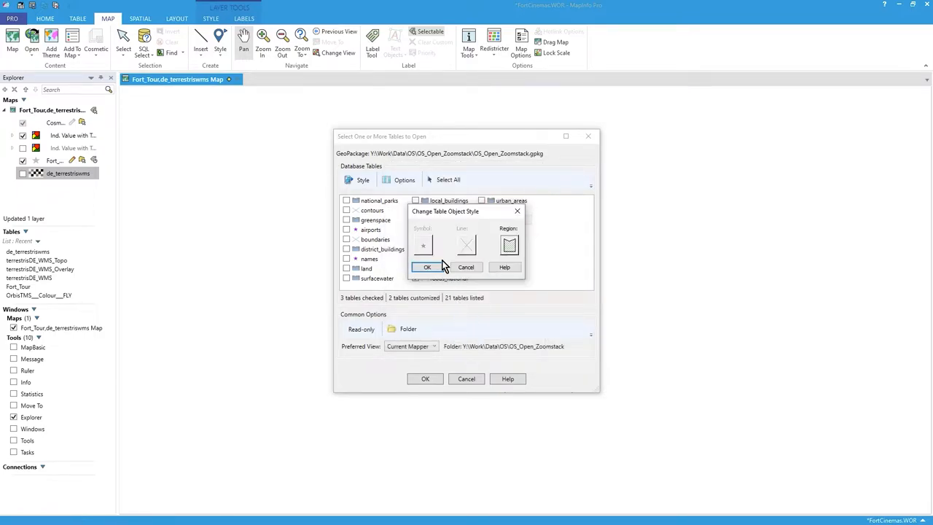
{"action": "left_click", "coordinate": [427, 267]}
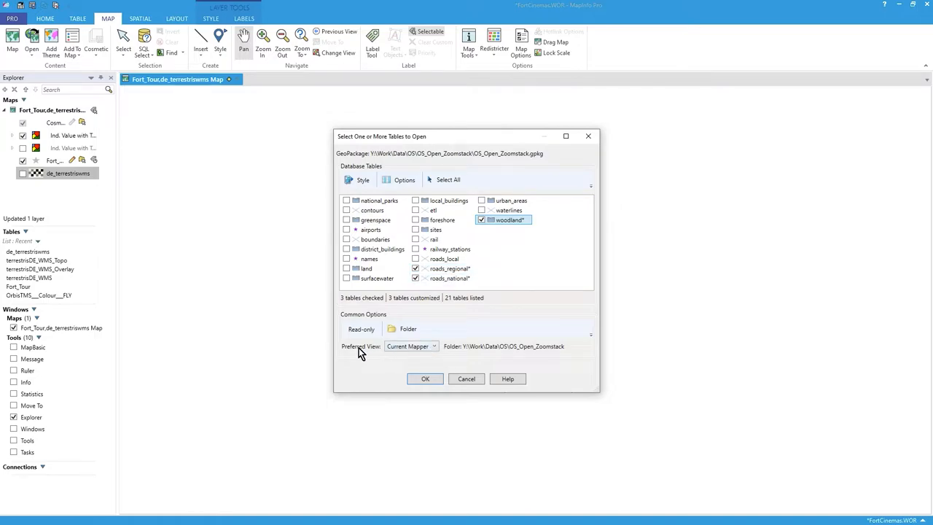
{"action": "mouse_move", "coordinate": [382, 334]}
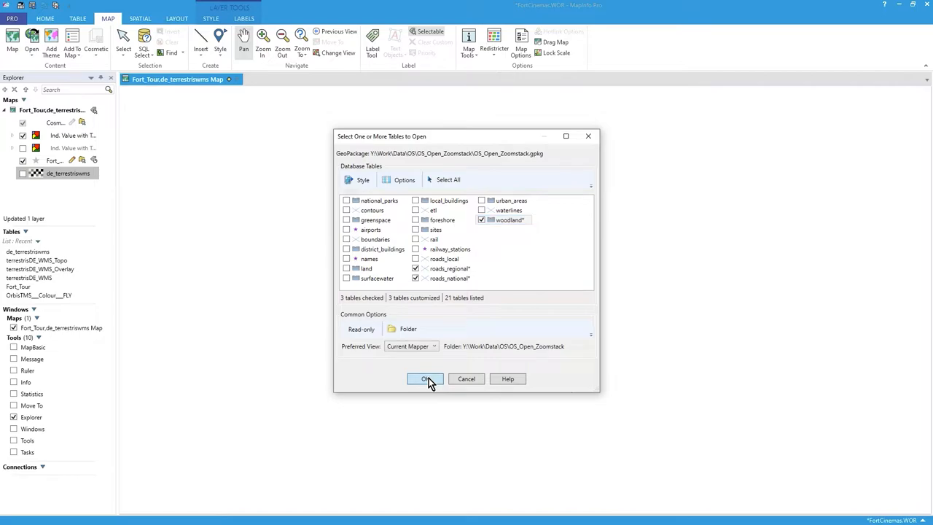
Open the three checked tables, then edit roads_national.TAB with Notepad++.
{"action": "left_click", "coordinate": [425, 379]}
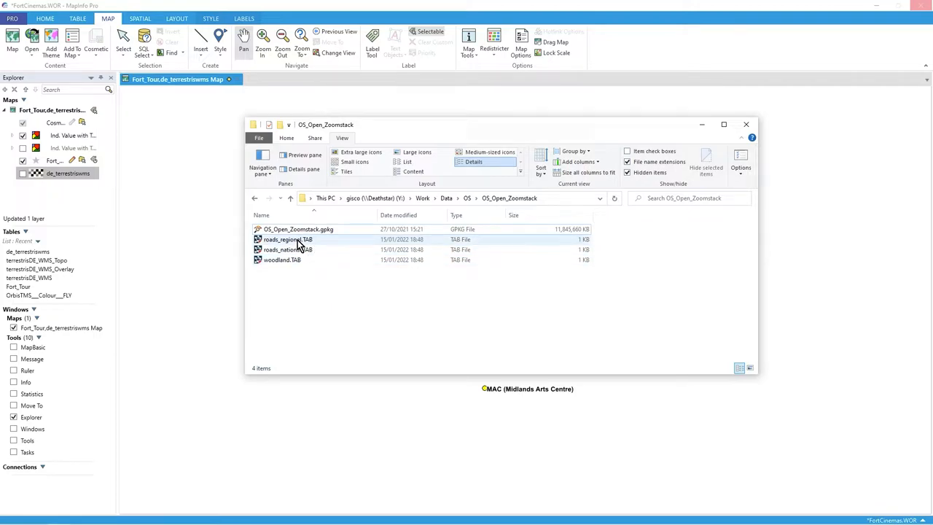
{"action": "mouse_move", "coordinate": [303, 249]}
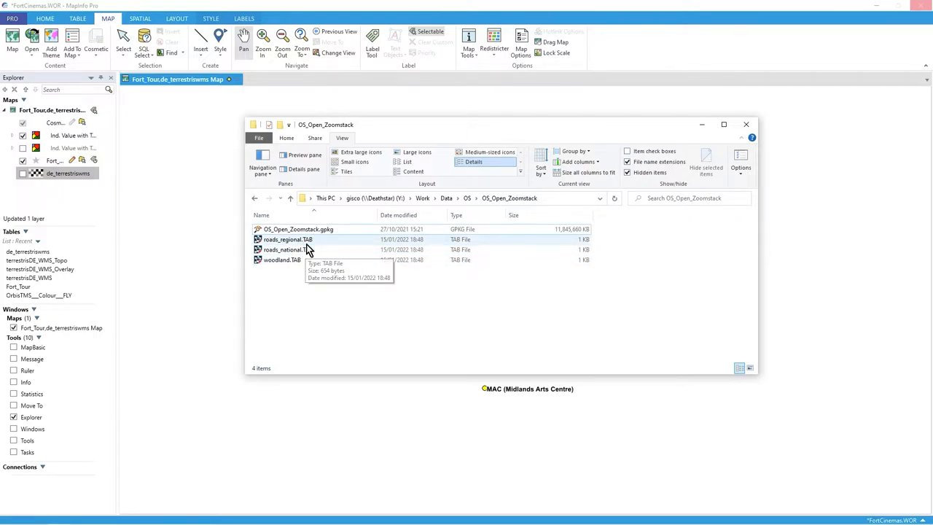
{"action": "mouse_move", "coordinate": [287, 250]}
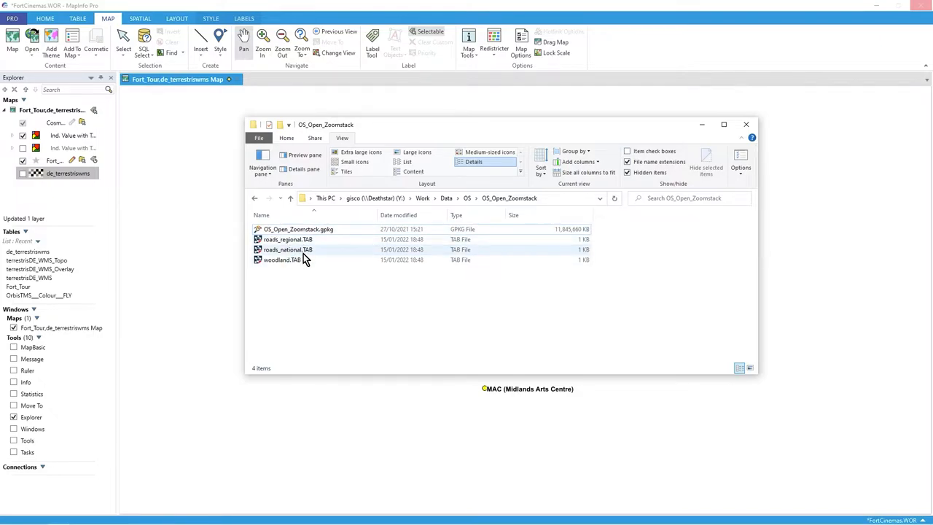
{"action": "right_click", "coordinate": [286, 249]}
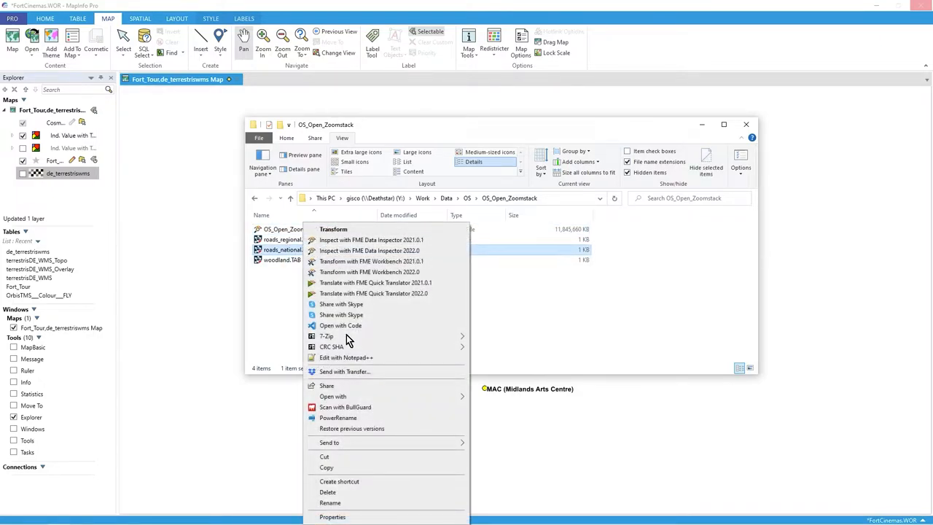
{"action": "left_click", "coordinate": [357, 368]}
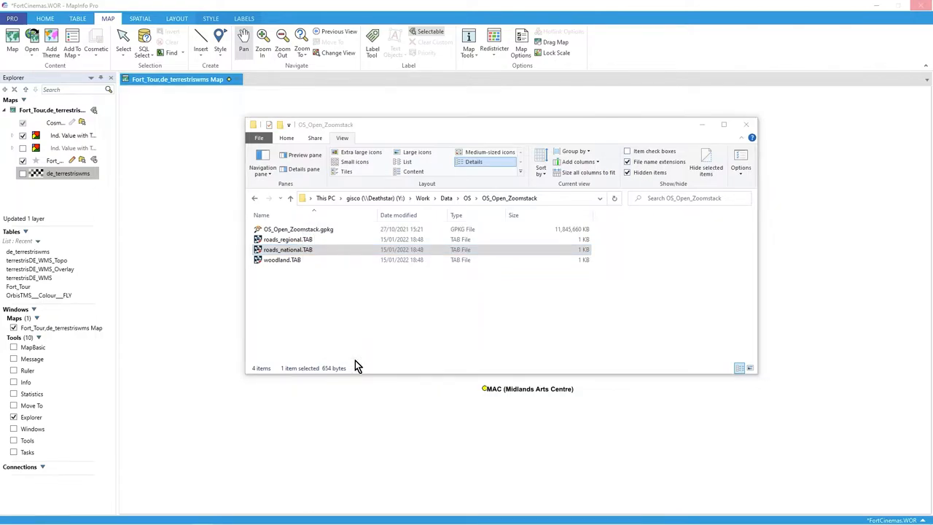
{"action": "double_click", "coordinate": [287, 249]}
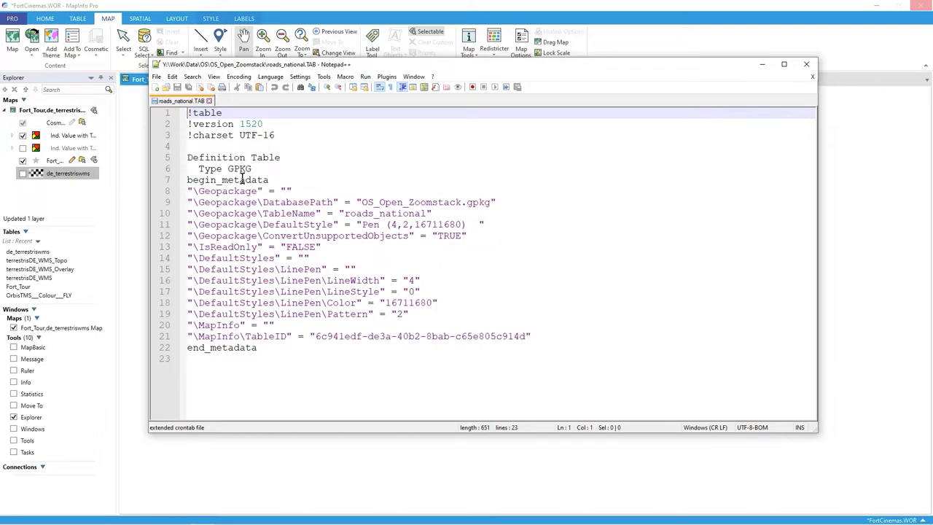
{"action": "double_click", "coordinate": [239, 169]}
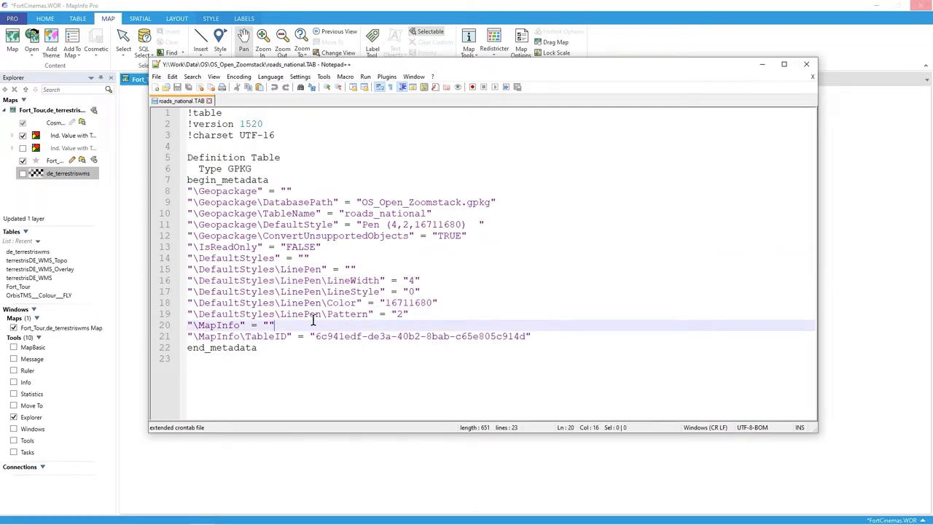
{"action": "mouse_move", "coordinate": [432, 219]}
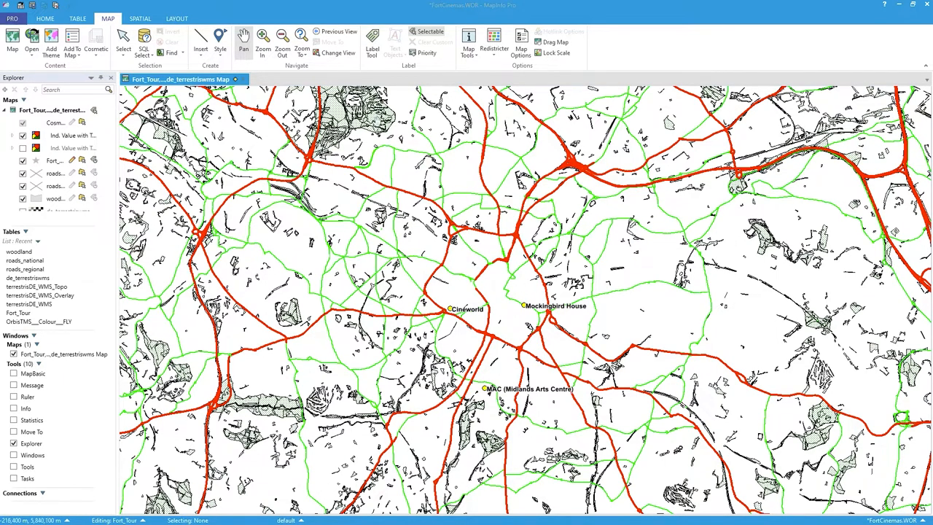
{"action": "mouse_move", "coordinate": [356, 255]}
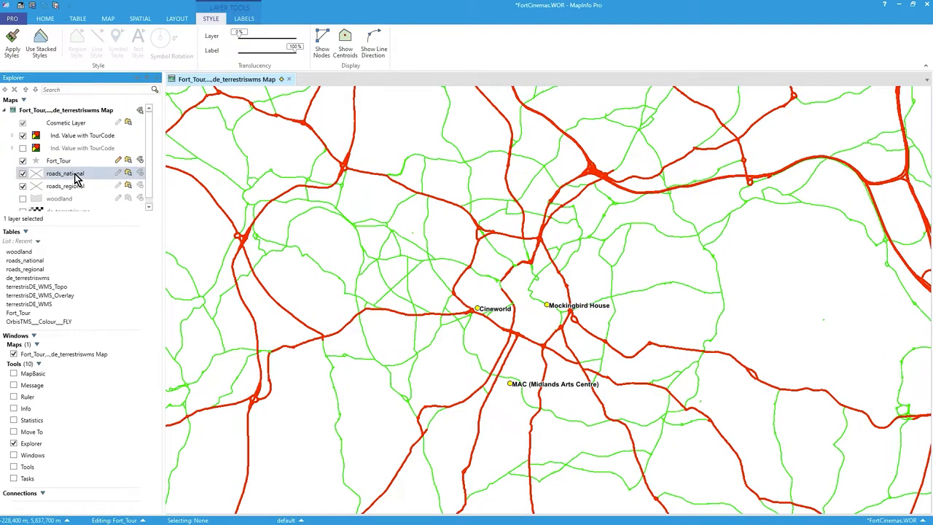
Select the roads_national layer, then return to the map navigation tools.
{"action": "left_click", "coordinate": [64, 187]}
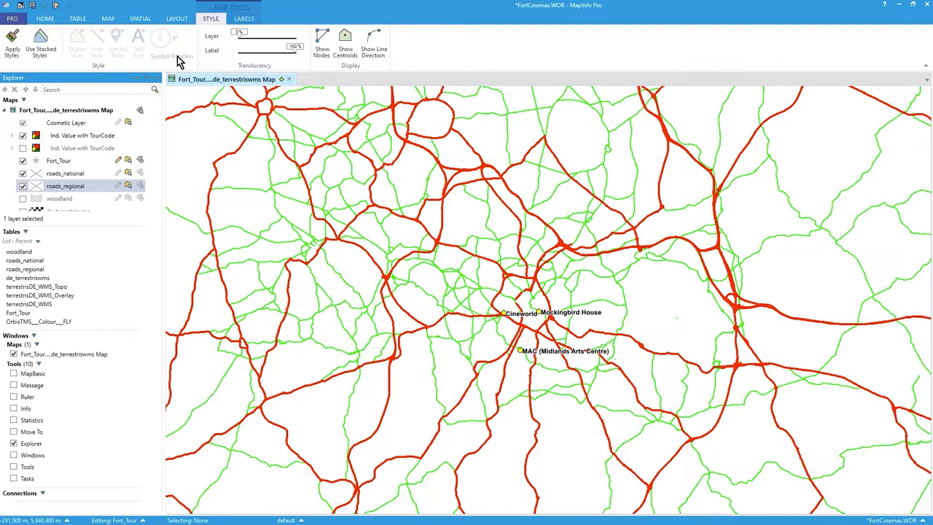
{"action": "left_click", "coordinate": [128, 18]}
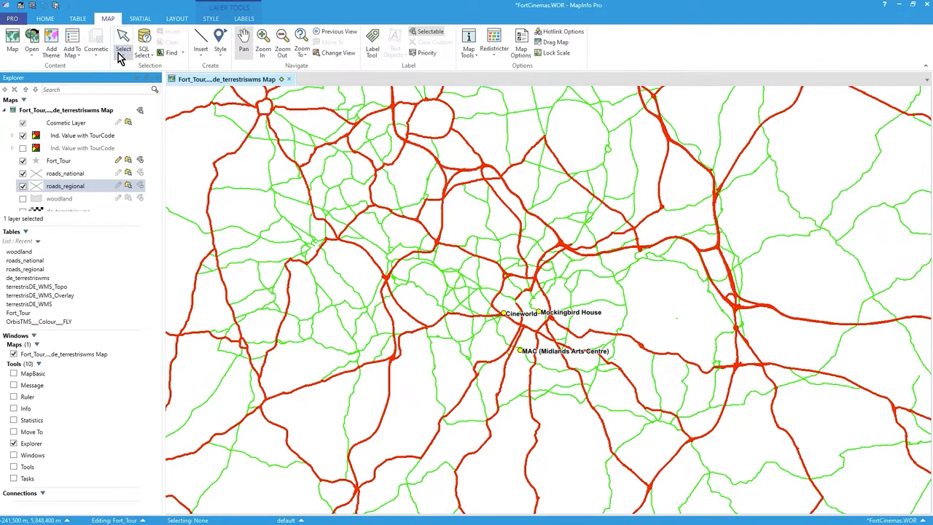
{"action": "mouse_move", "coordinate": [222, 61]}
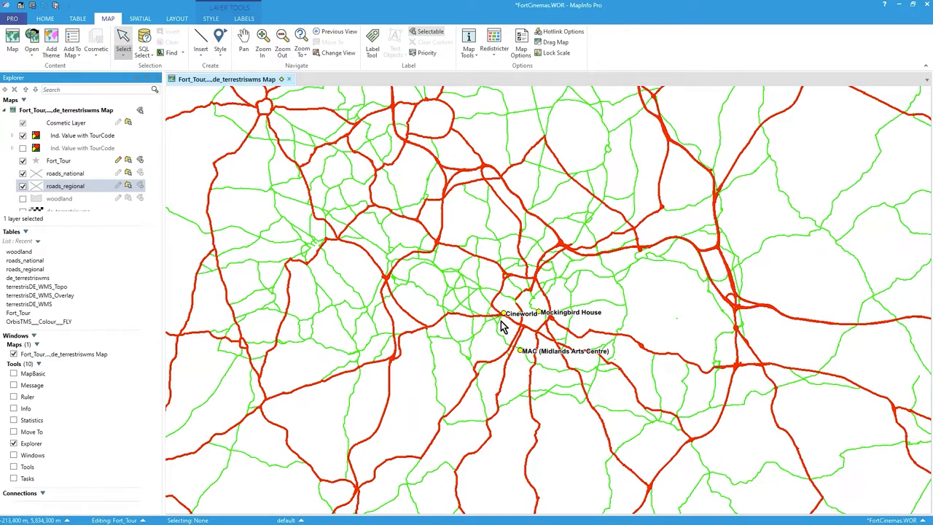
Inspect road attributes with the Info tool, then select the roads_national layer.
{"action": "left_click", "coordinate": [469, 41]}
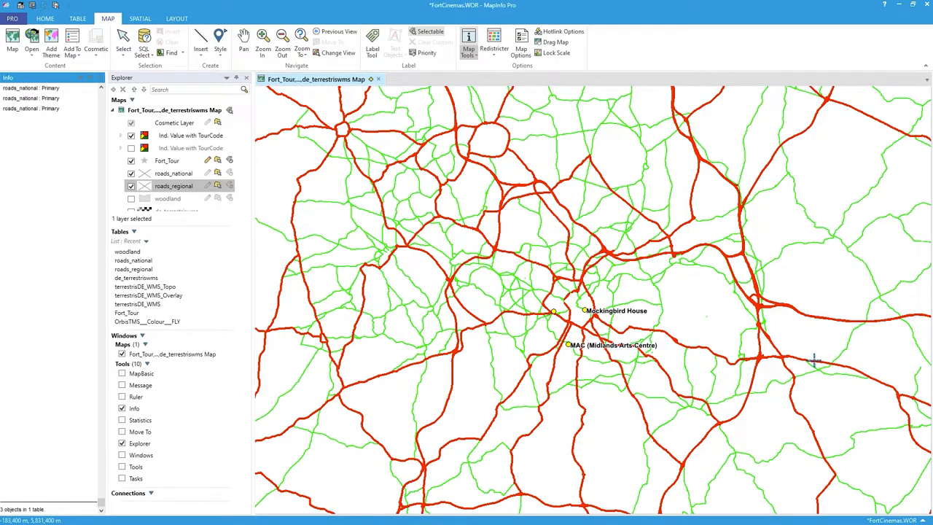
{"action": "left_click", "coordinate": [813, 358]}
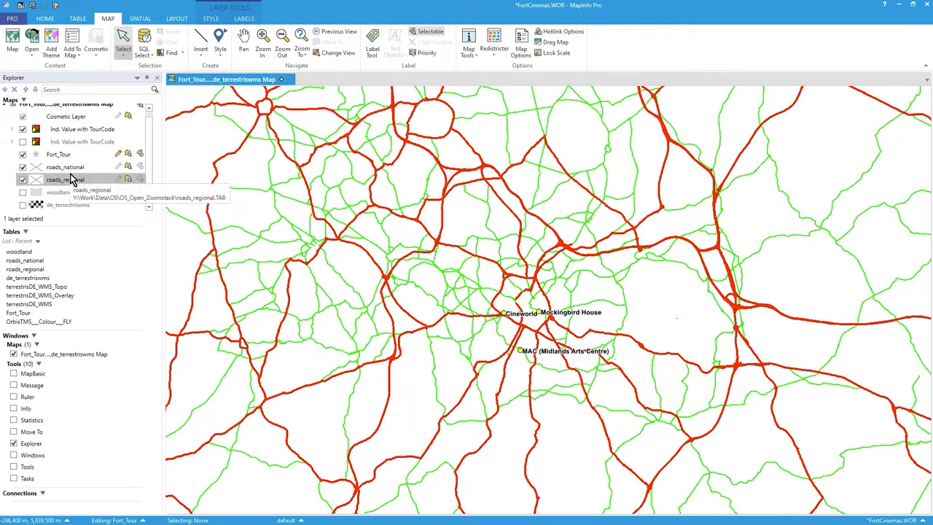
{"action": "left_click", "coordinate": [229, 18]}
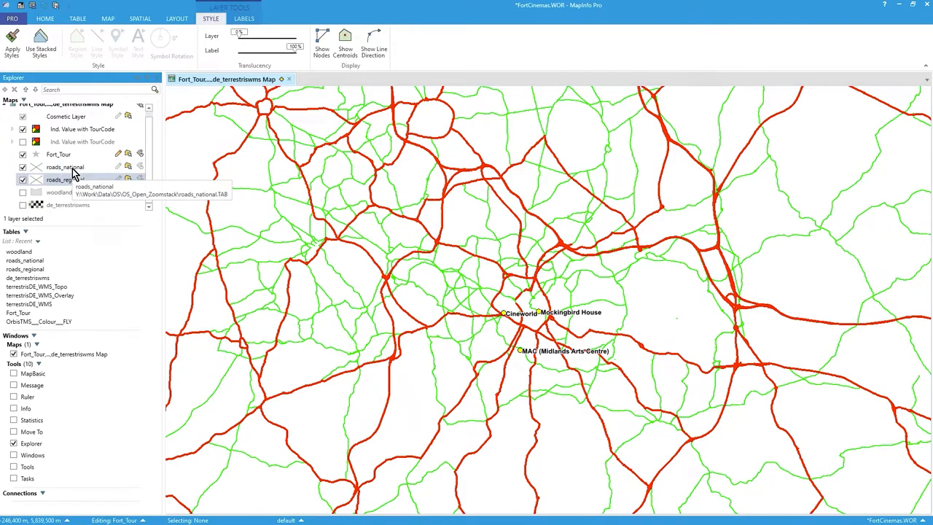
{"action": "mouse_move", "coordinate": [84, 188]}
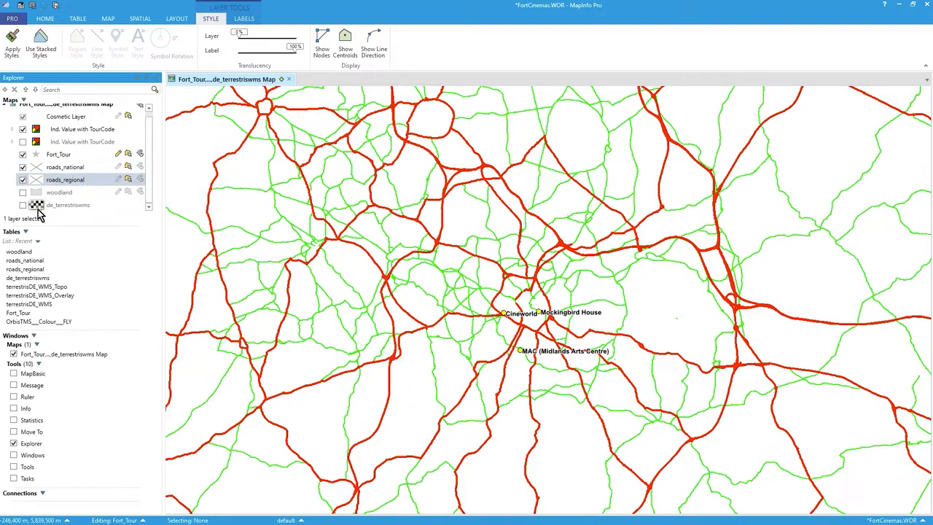
{"action": "mouse_move", "coordinate": [24, 205]}
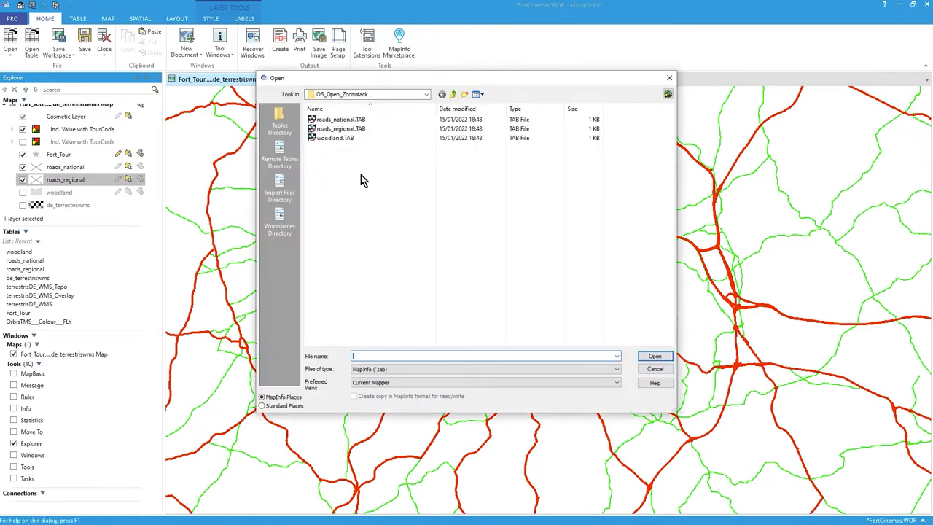
Browse OS_Open_Zoomstack.gpkg's table list via the GeoPackage filter, then cancel without opening any.
{"action": "left_click", "coordinate": [614, 369]}
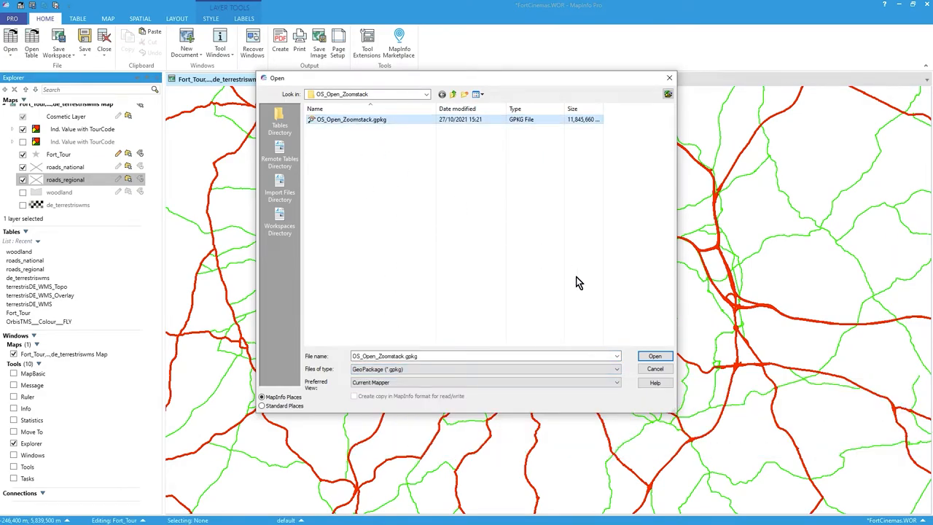
{"action": "left_click", "coordinate": [655, 356]}
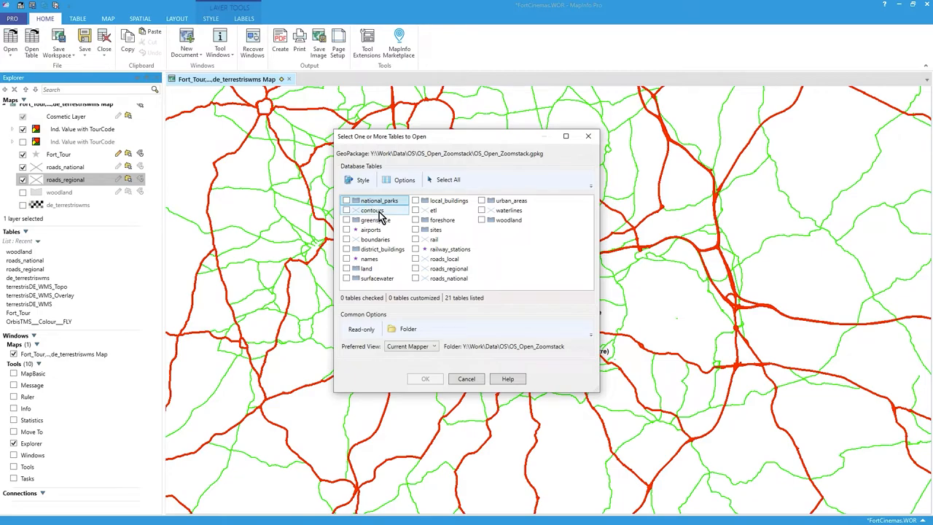
{"action": "mouse_move", "coordinate": [391, 268]}
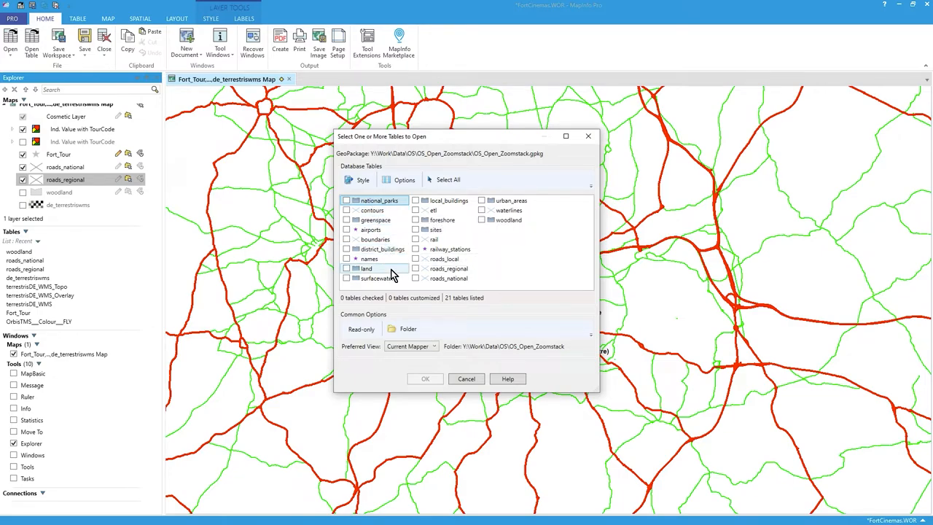
{"action": "mouse_move", "coordinate": [455, 233]}
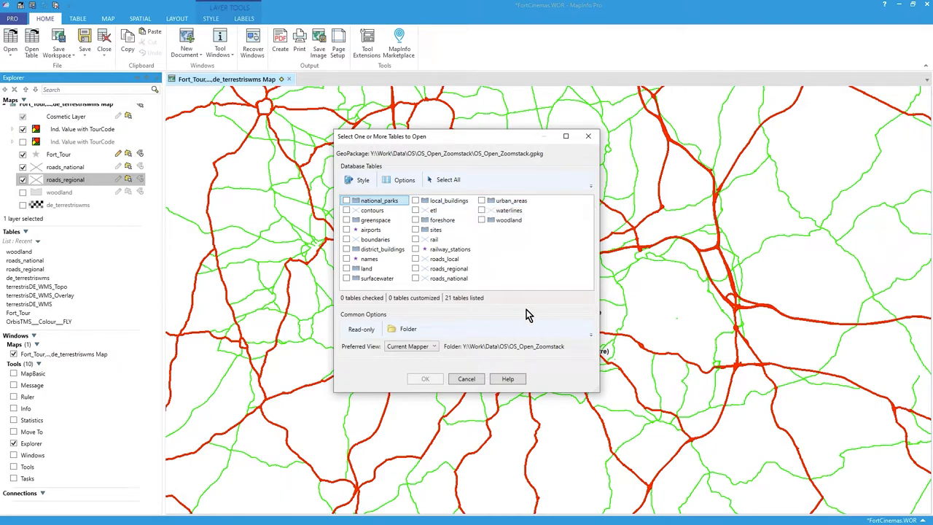
{"action": "mouse_move", "coordinate": [510, 202]}
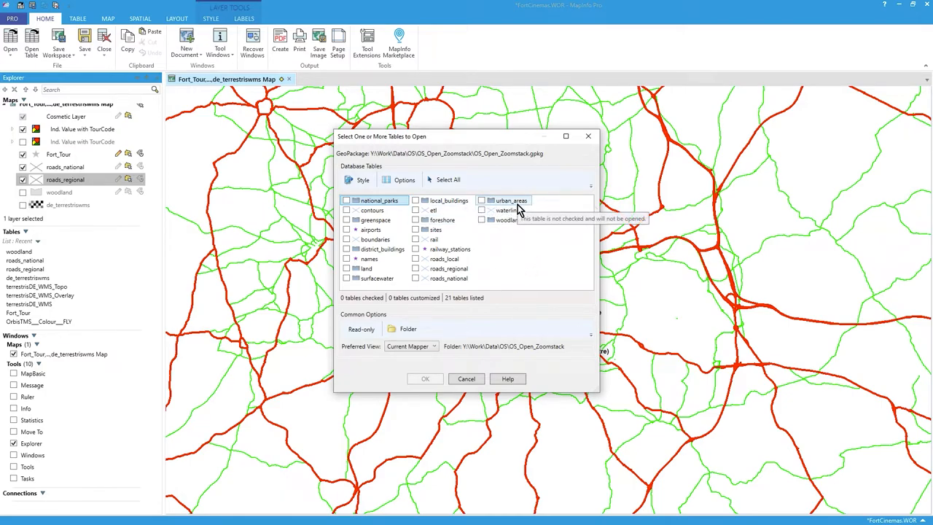
{"action": "mouse_move", "coordinate": [542, 236]}
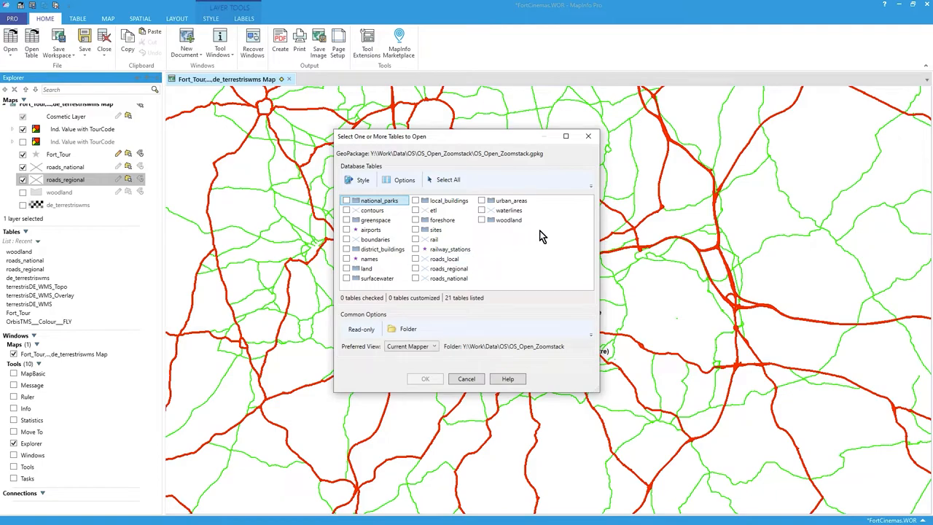
{"action": "mouse_move", "coordinate": [467, 380]}
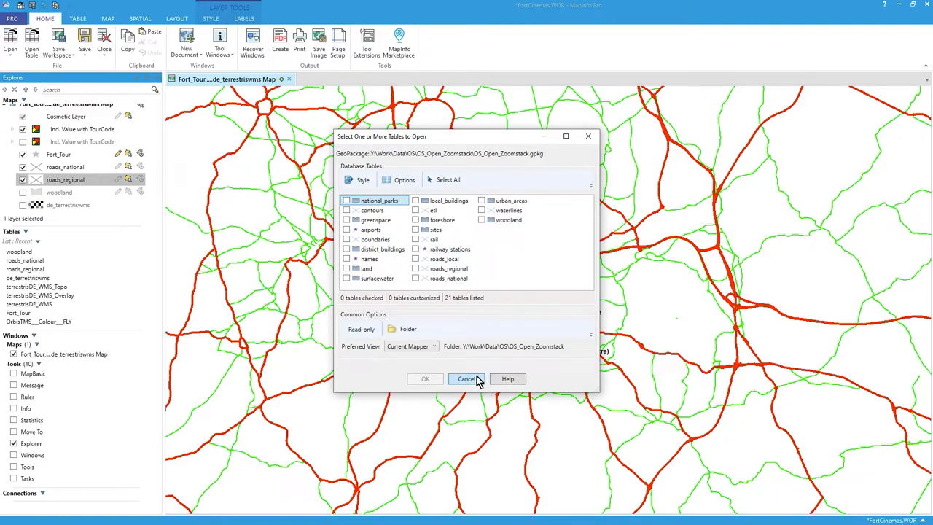
{"action": "left_click", "coordinate": [468, 379]}
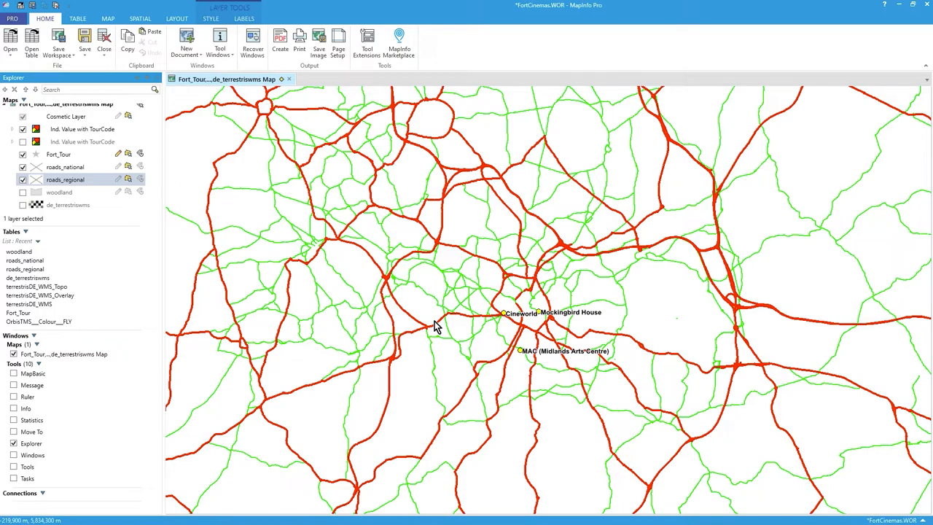
{"action": "mouse_move", "coordinate": [473, 283]}
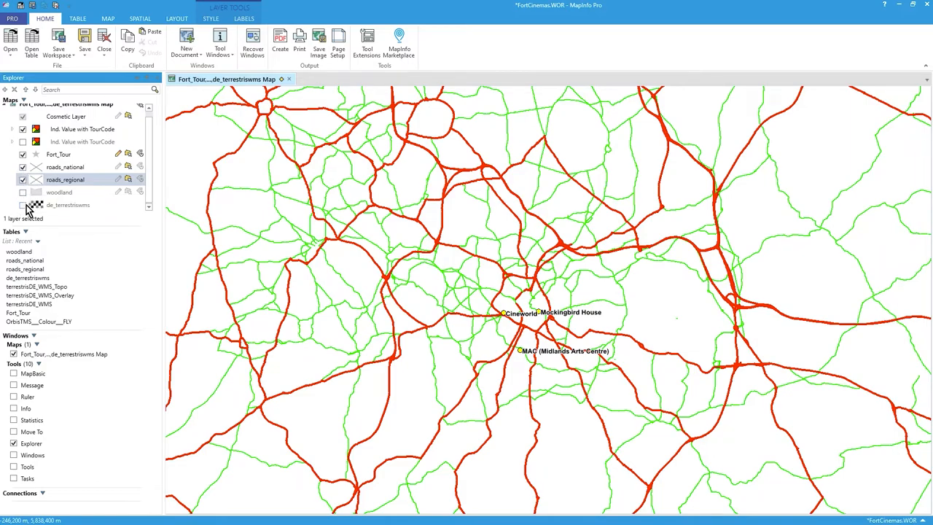
Make the de_terrestriswms WMS basemap layer visible again in the Explorer.
{"action": "left_click", "coordinate": [67, 204]}
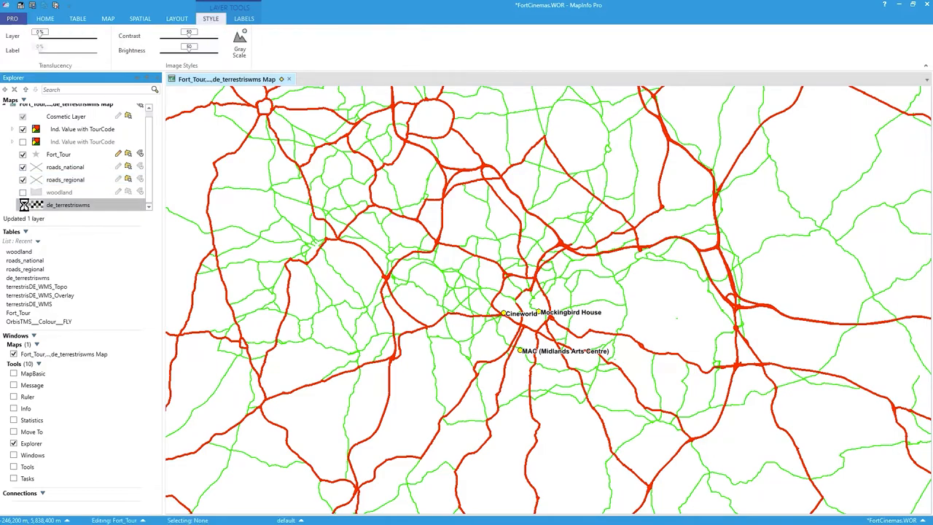
{"action": "left_click", "coordinate": [21, 204]}
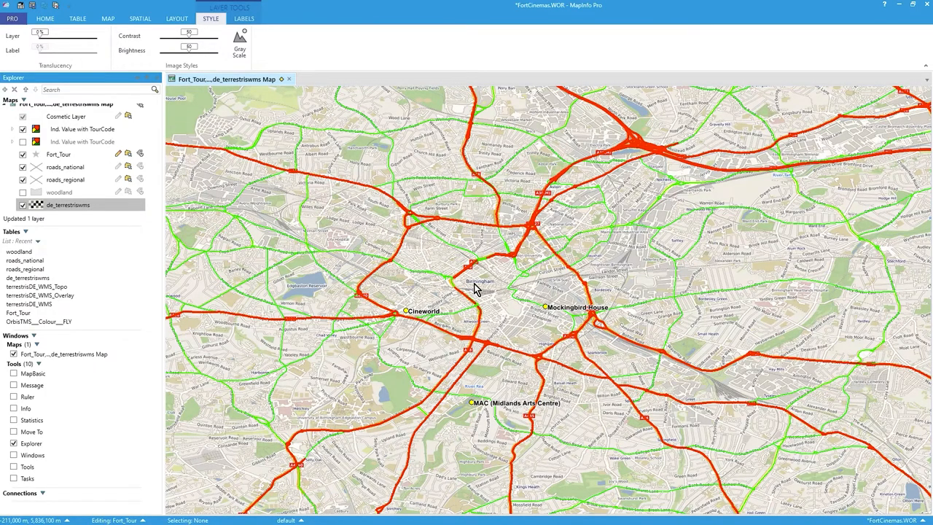
{"action": "mouse_move", "coordinate": [586, 304]}
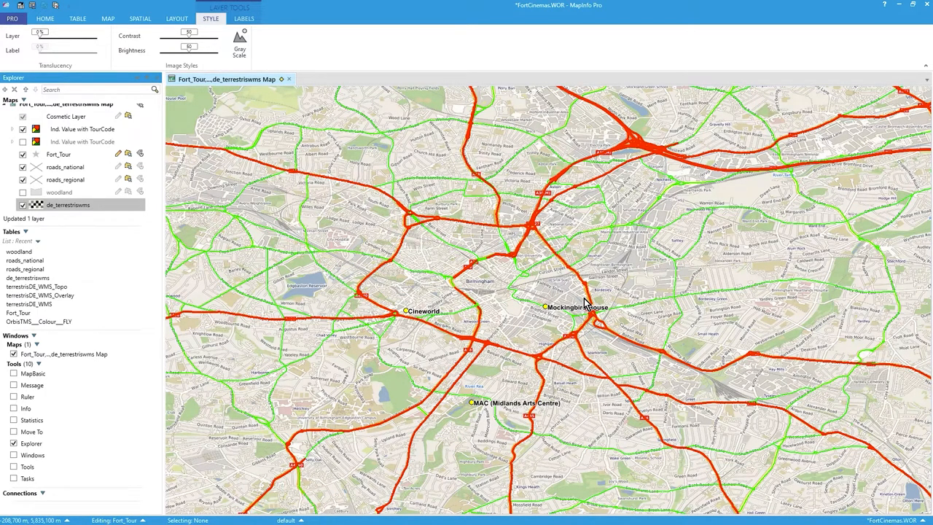